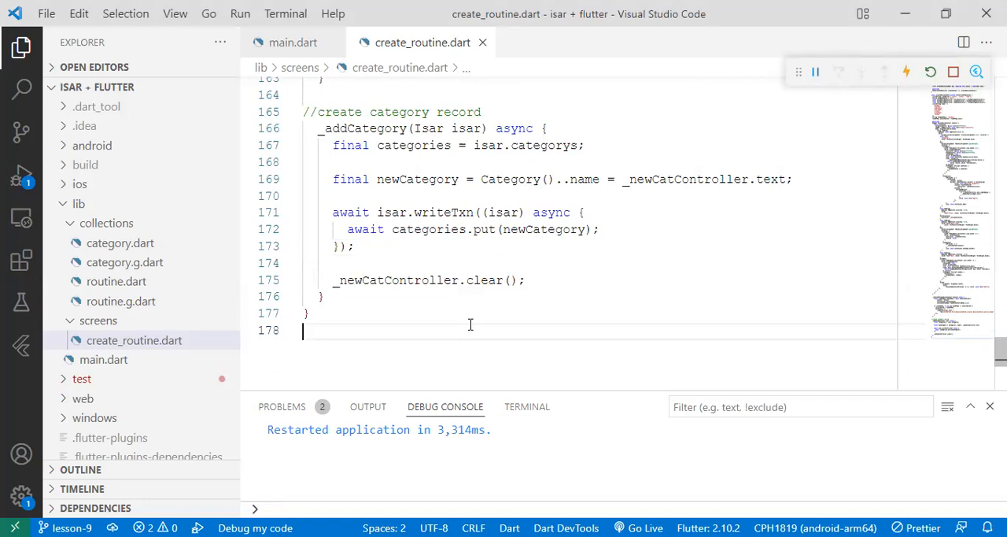
Start a new _readCategory(){ method below _addCategory
scroll("up", 3)
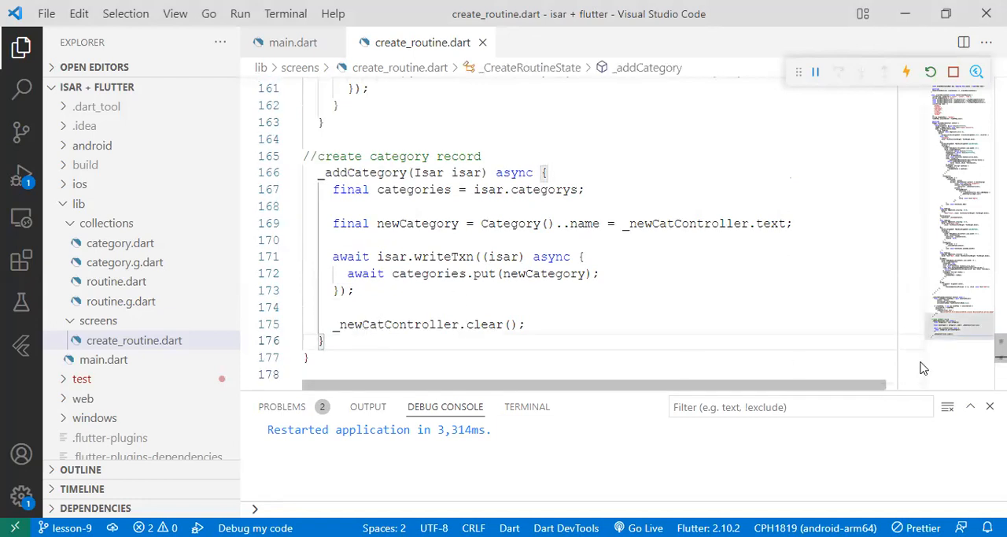
type("_readCategory")
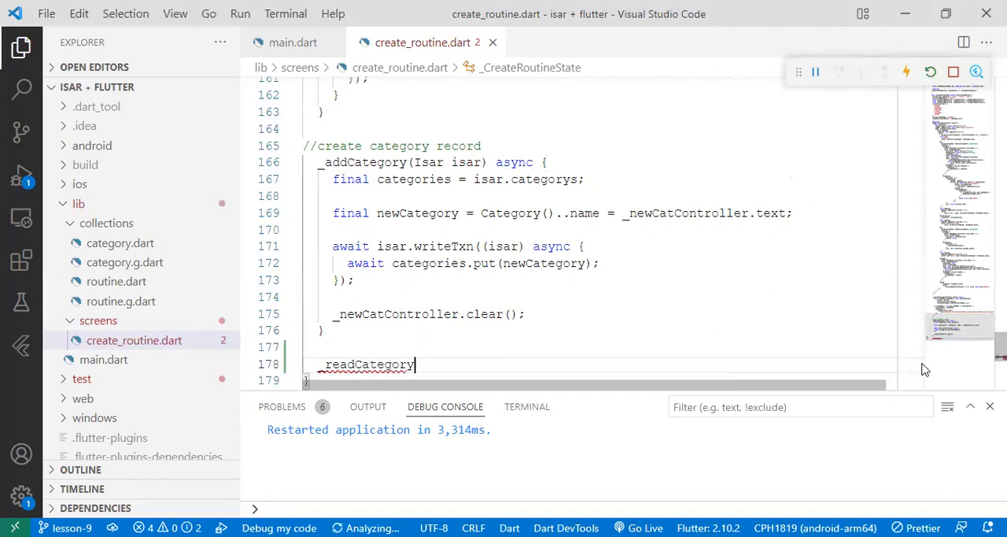
type("(){")
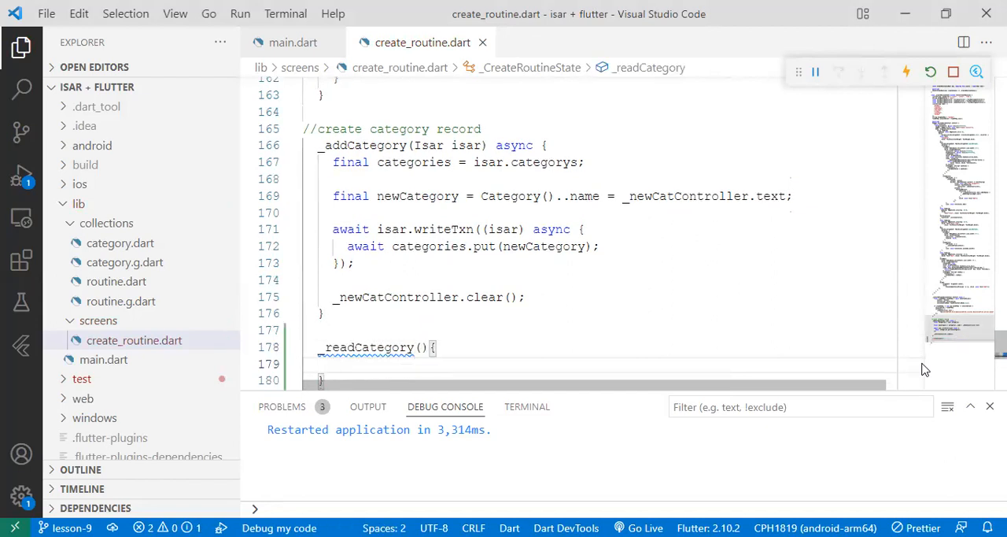
scroll("down", 3)
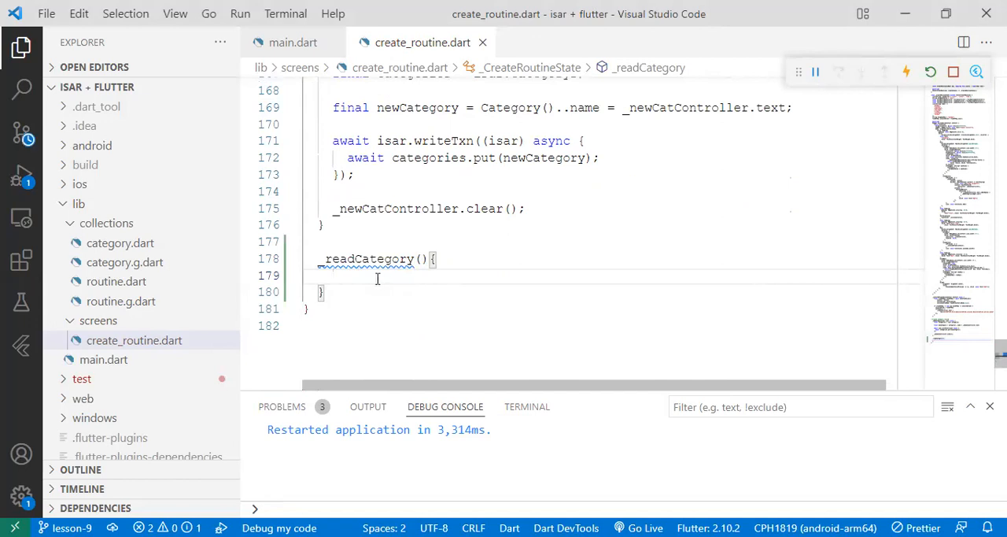
Inside it, assign widget.isar.categorys to final categoryCollection
type("final categoryCollecti")
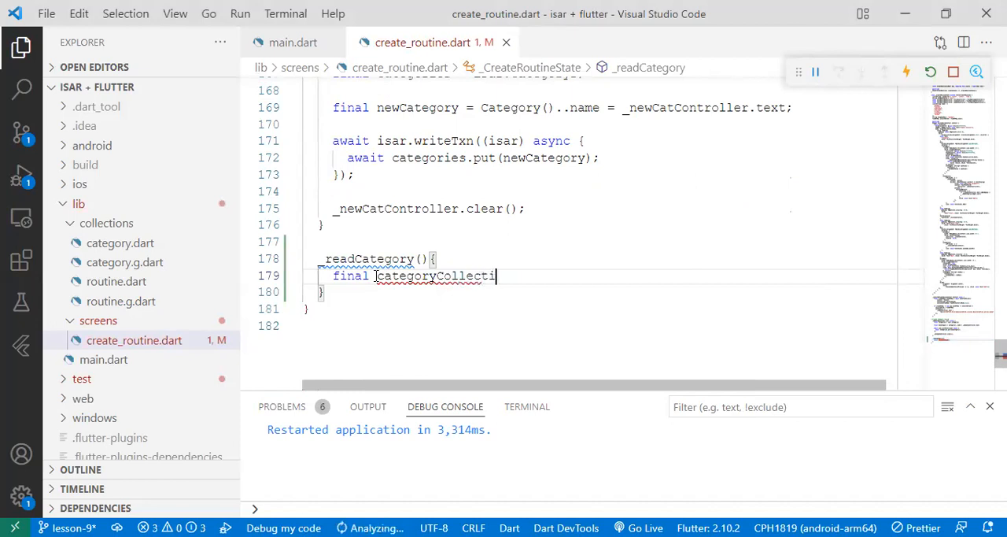
type("on =")
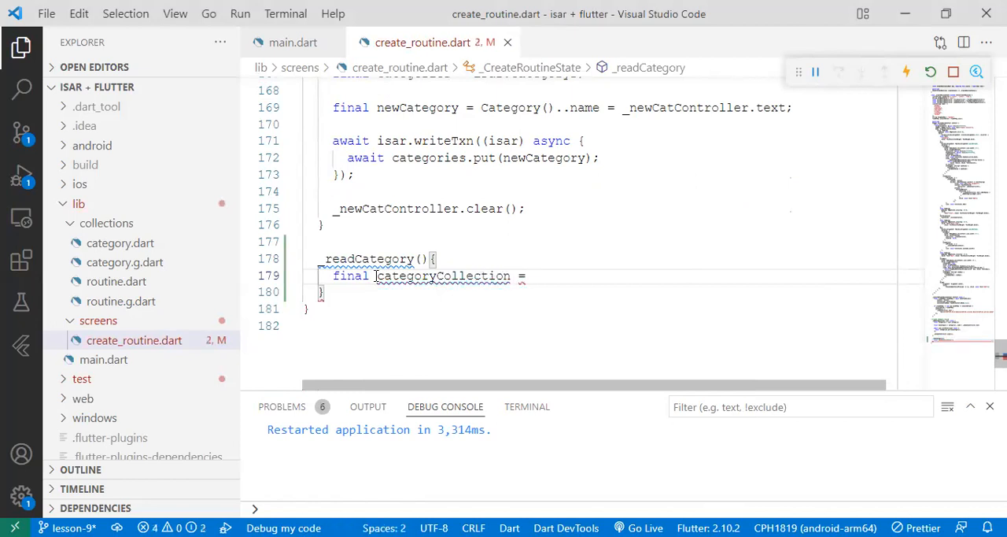
type("widget")
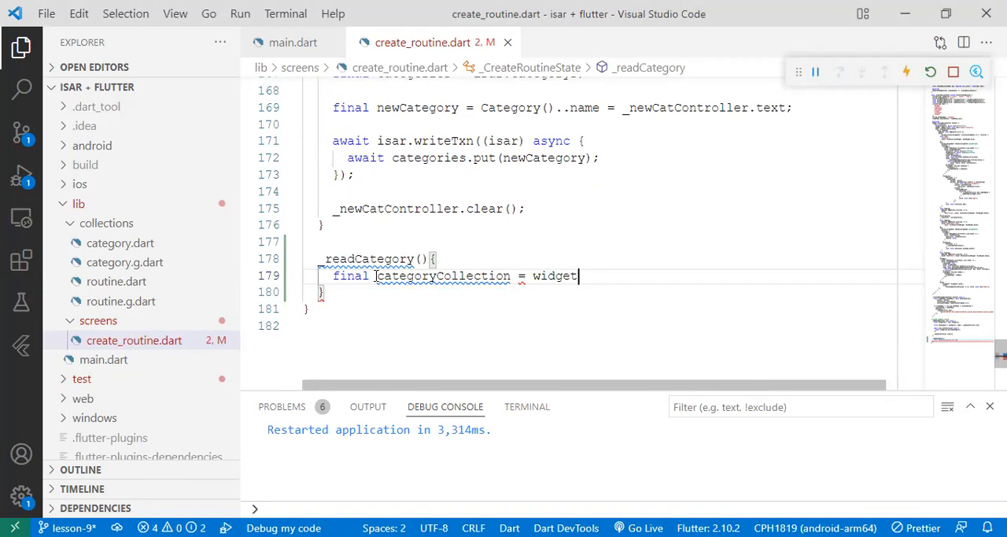
type(".isar")
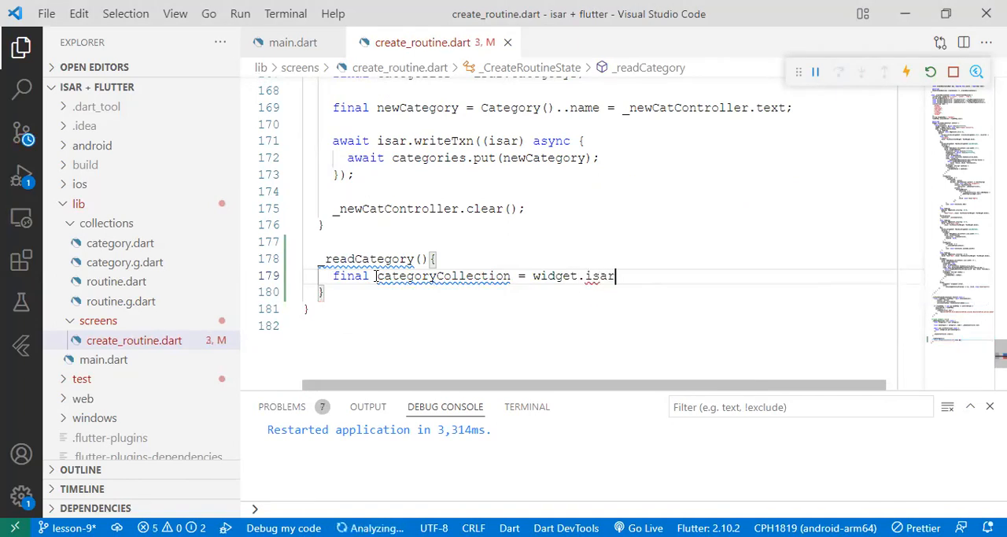
type(".categorys")
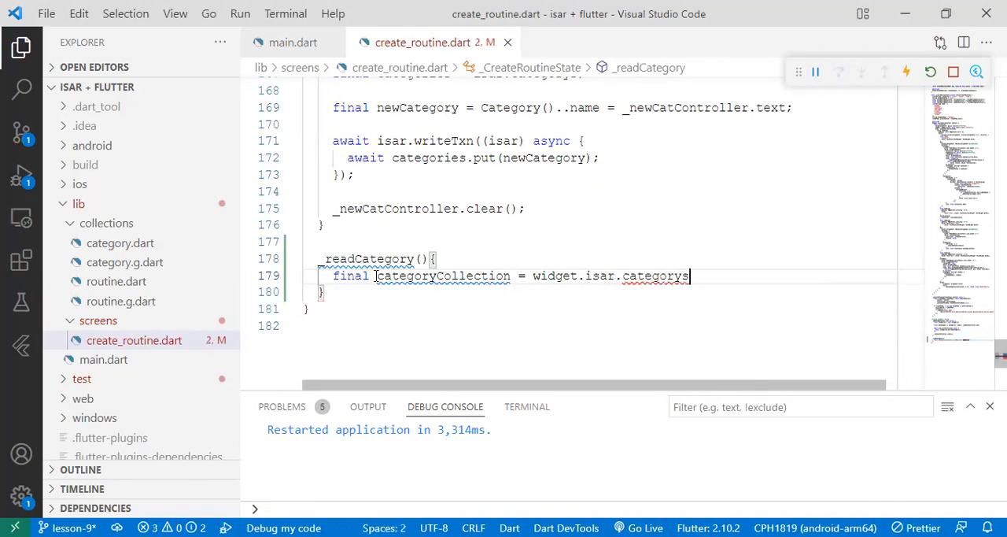
End the categoryCollection line with a semicolon and open a new line beneath it
scroll("up", 3)
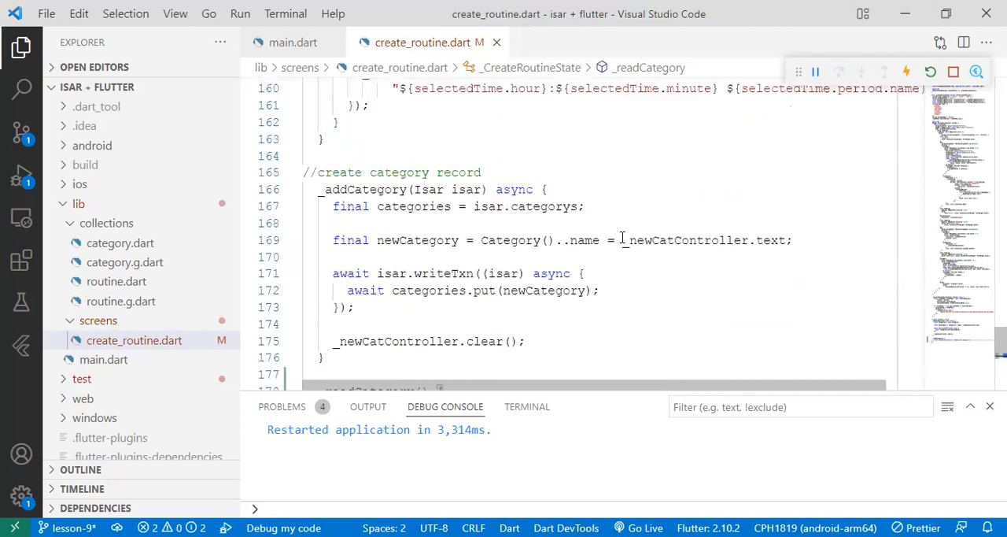
scroll("down", 3)
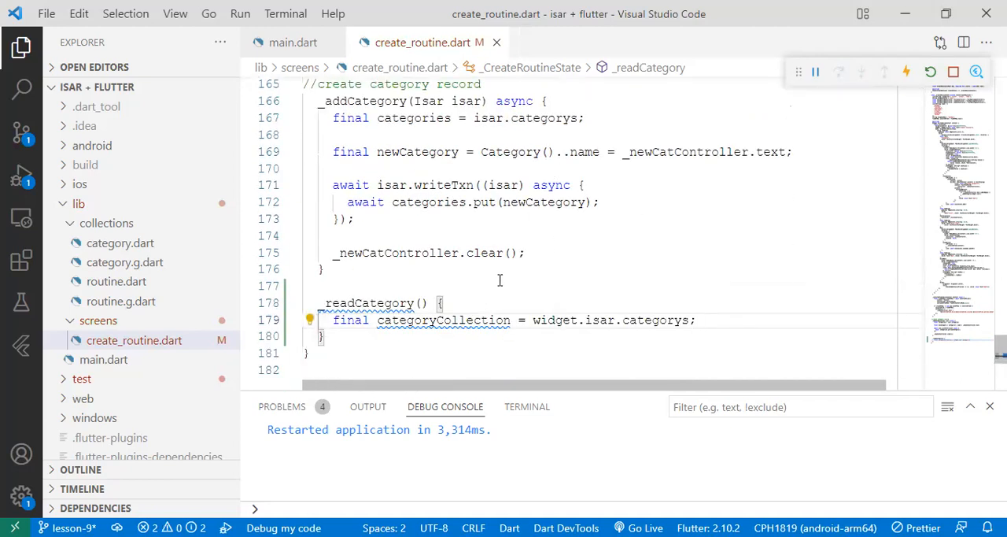
scroll("up", 3)
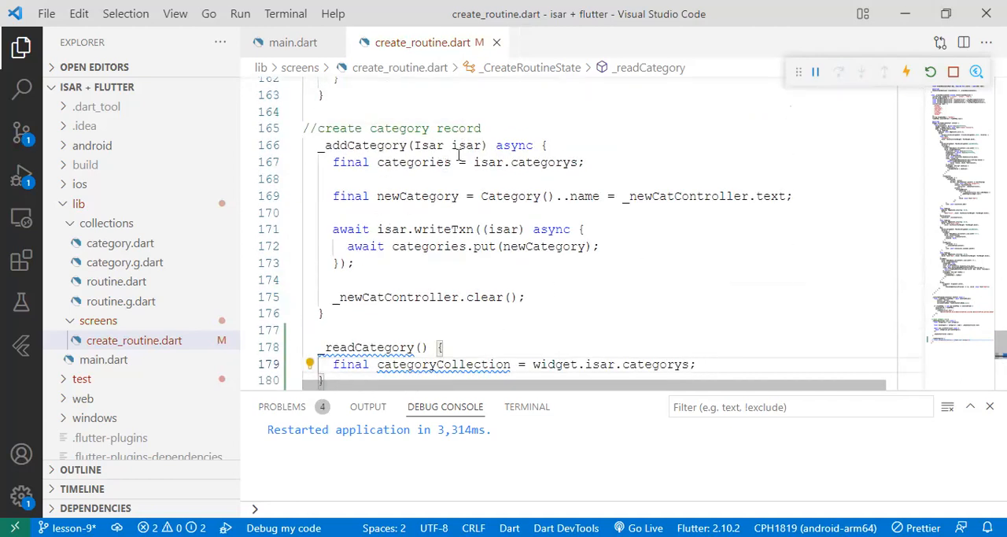
scroll("down", 3)
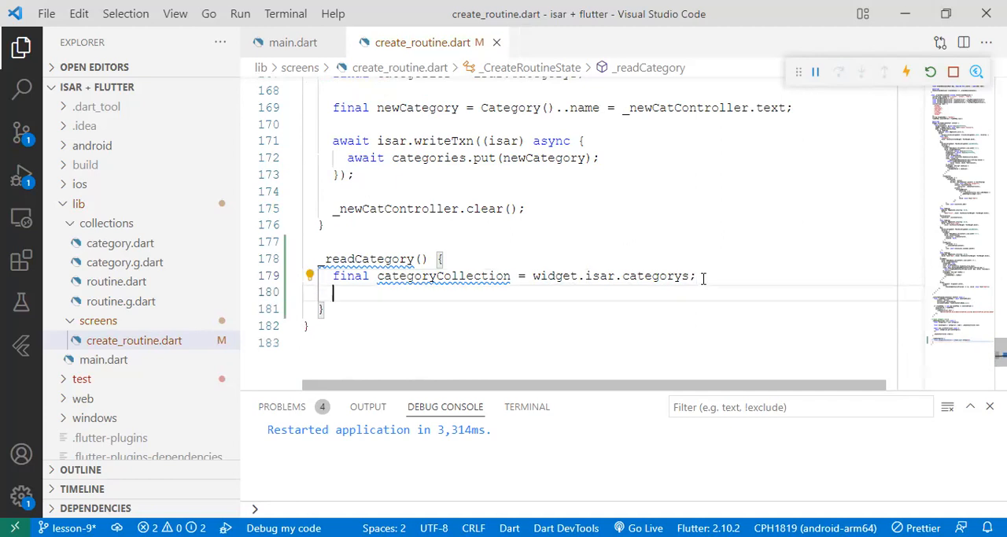
Add final getCategories = categoryCollection.where().findAll(); as the second line of _readCategory
type("final g")
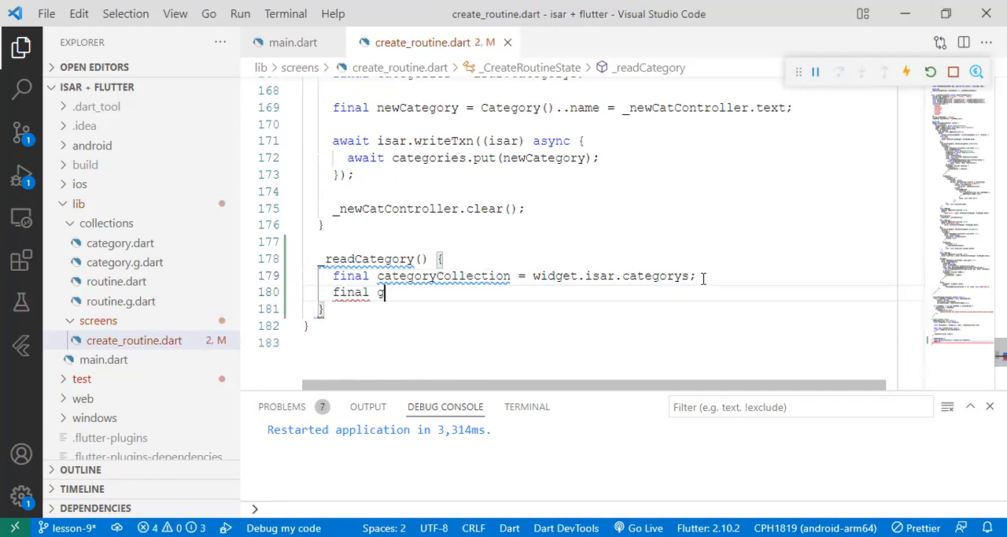
type("etCategories = categoryColle")
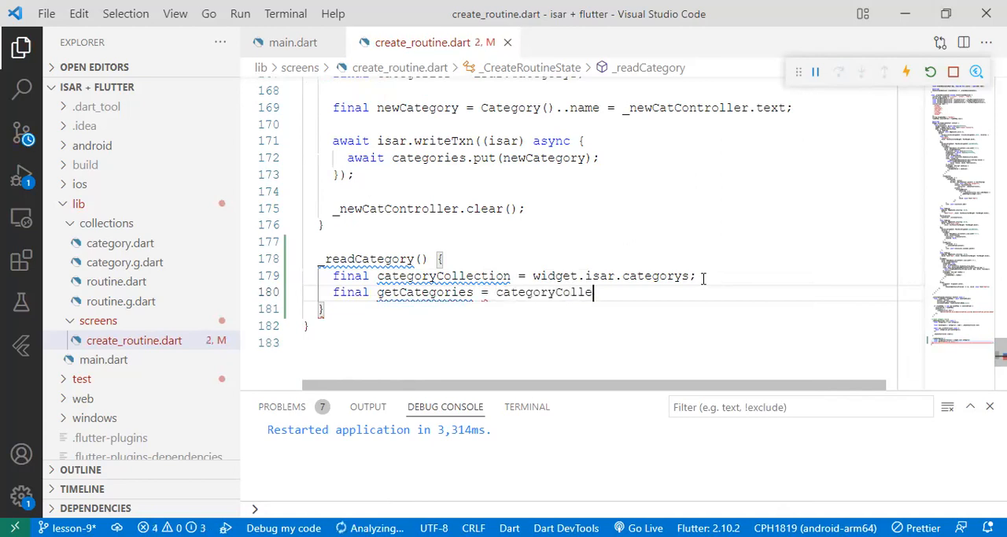
type("ction.")
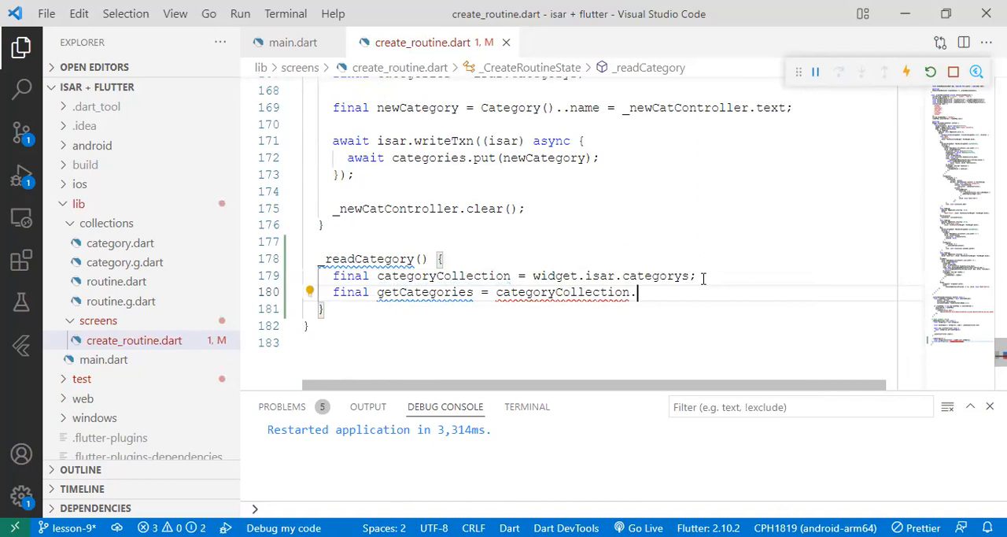
type("where(")
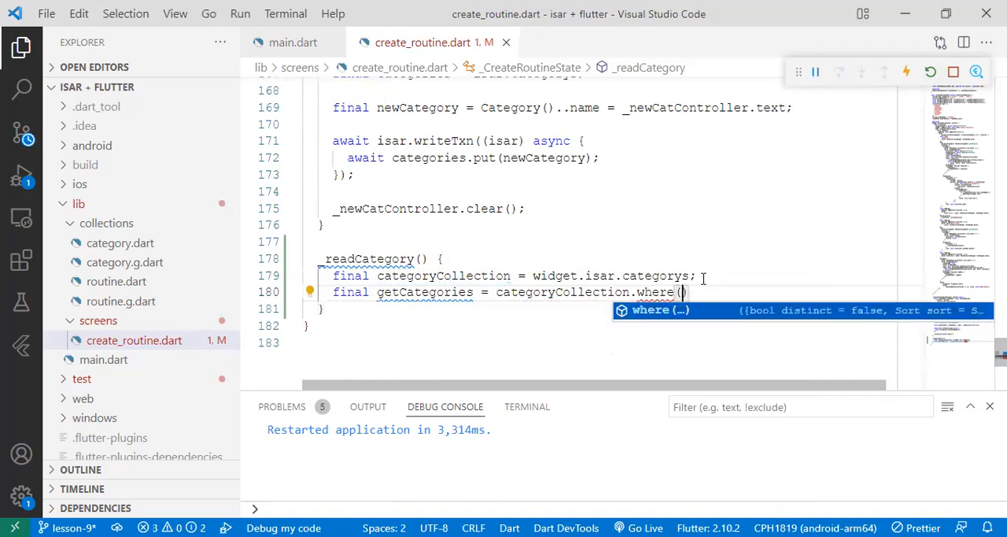
type(".findAll();")
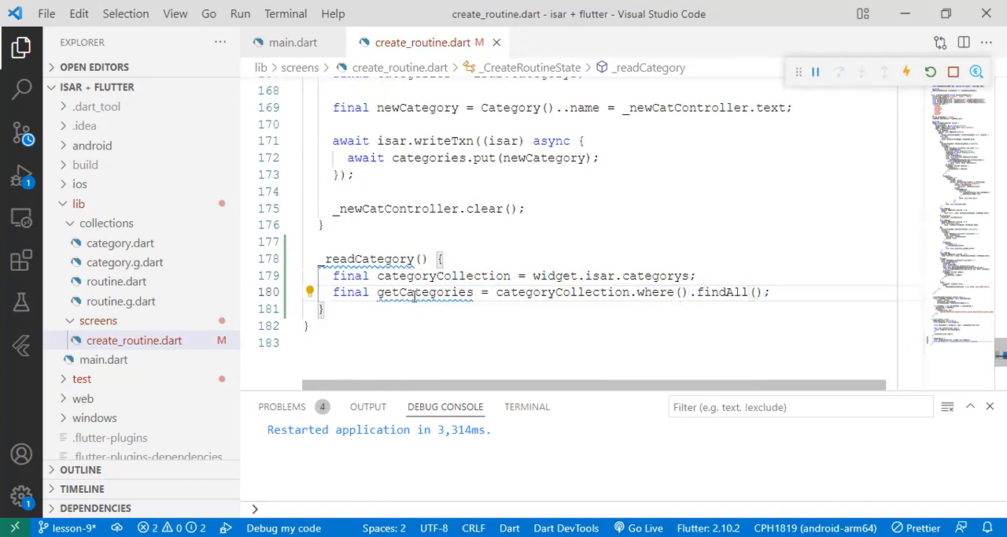
double_click(423, 293)
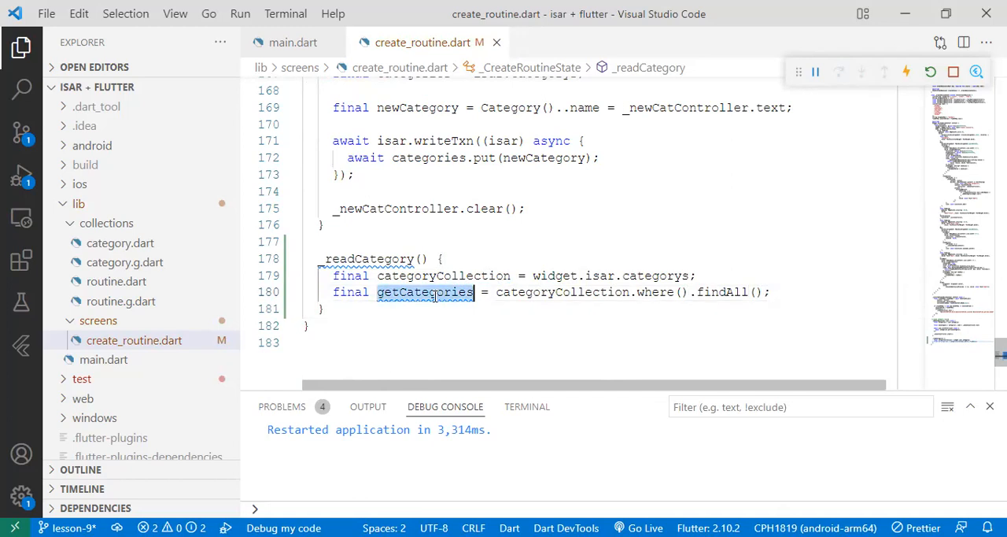
left_click(774, 293)
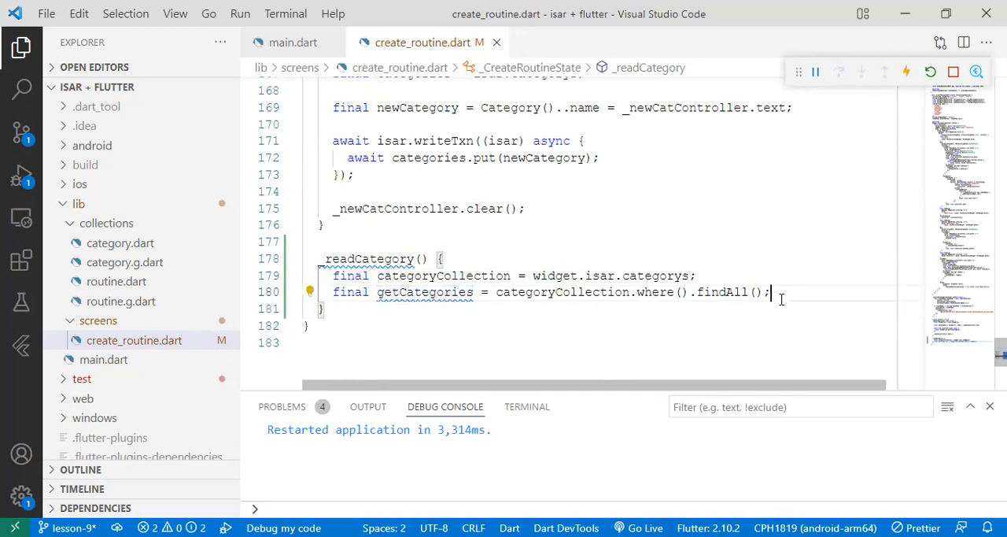
Redeclare categories as a nullable List<Category> without the hard-coded strings
scroll("up", 3)
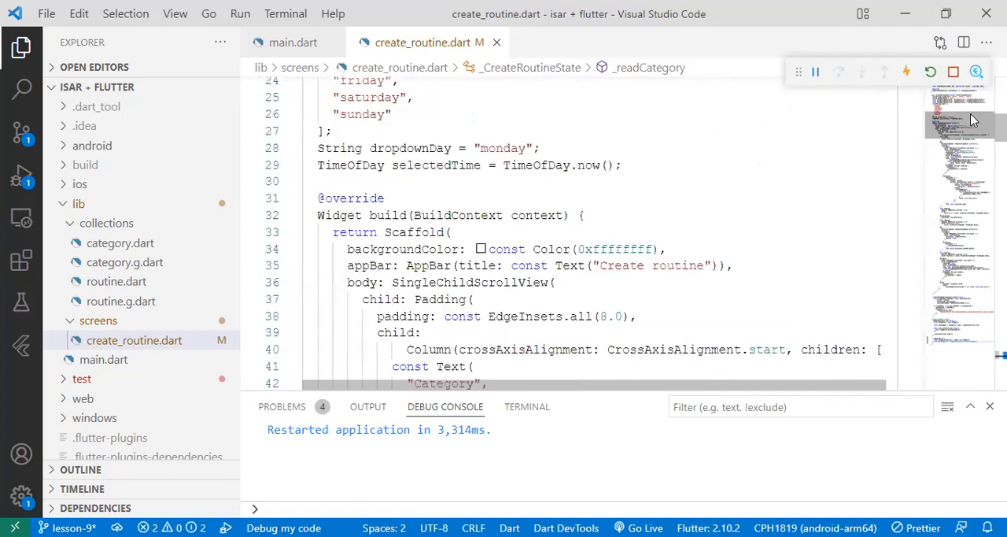
scroll("up", 3)
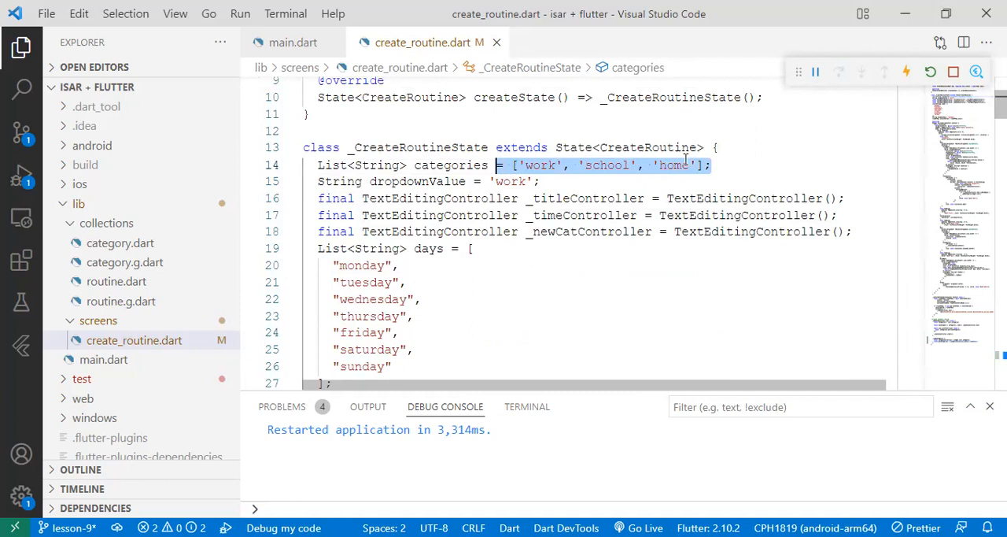
left_click(450, 147)
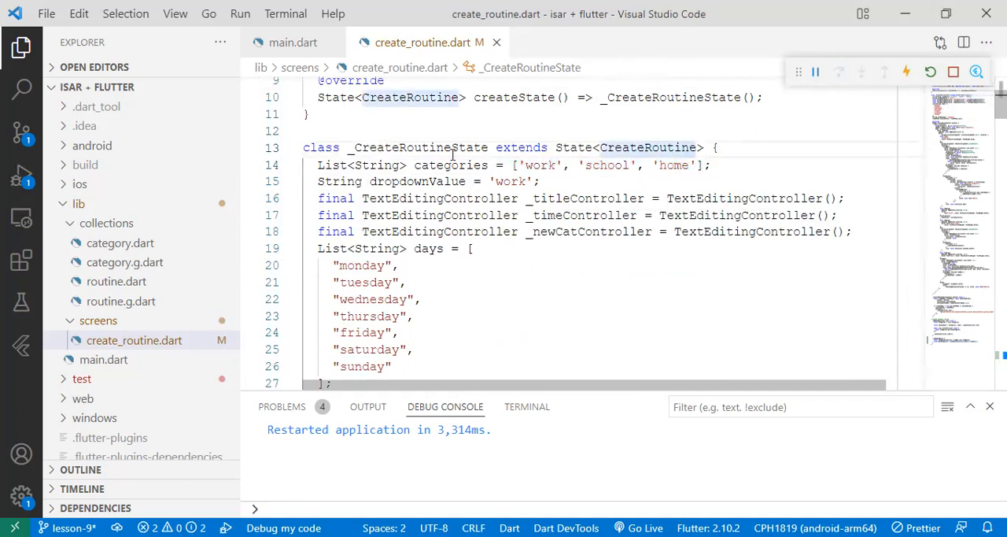
double_click(450, 164)
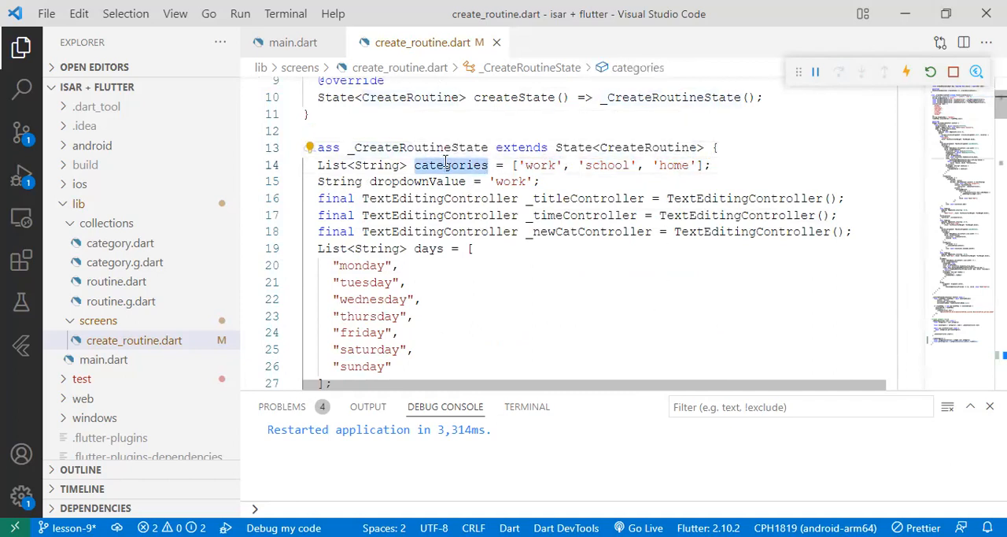
left_click(512, 148)
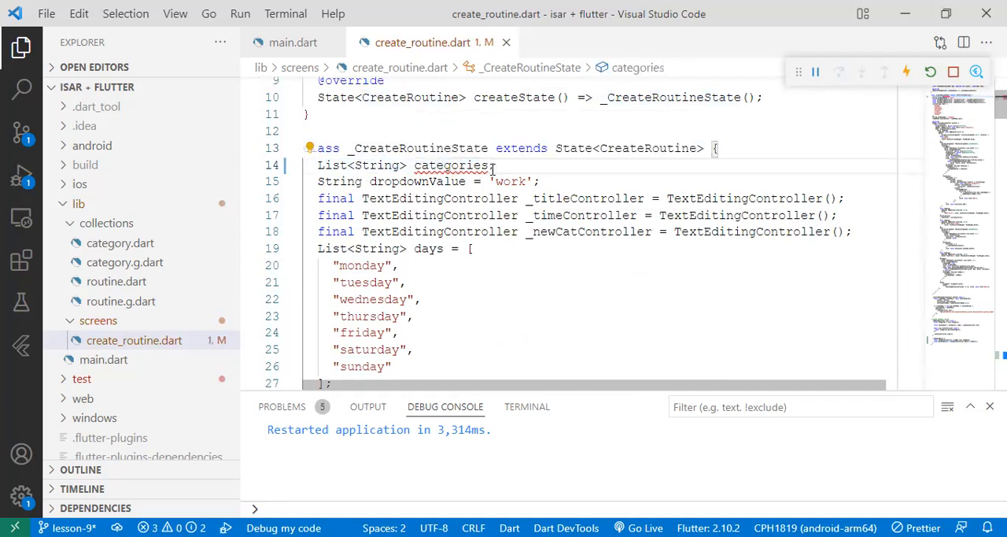
left_click(540, 181)
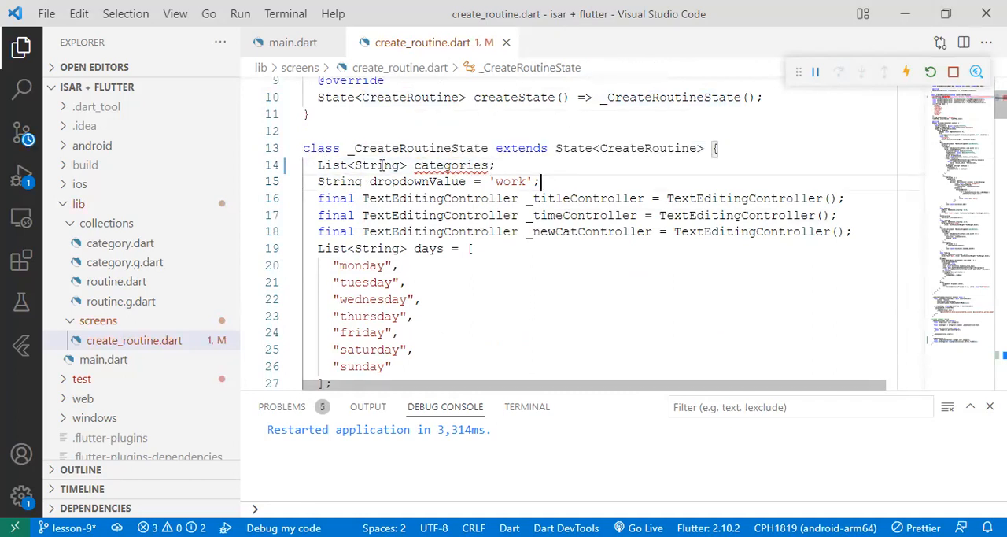
type("Ca")
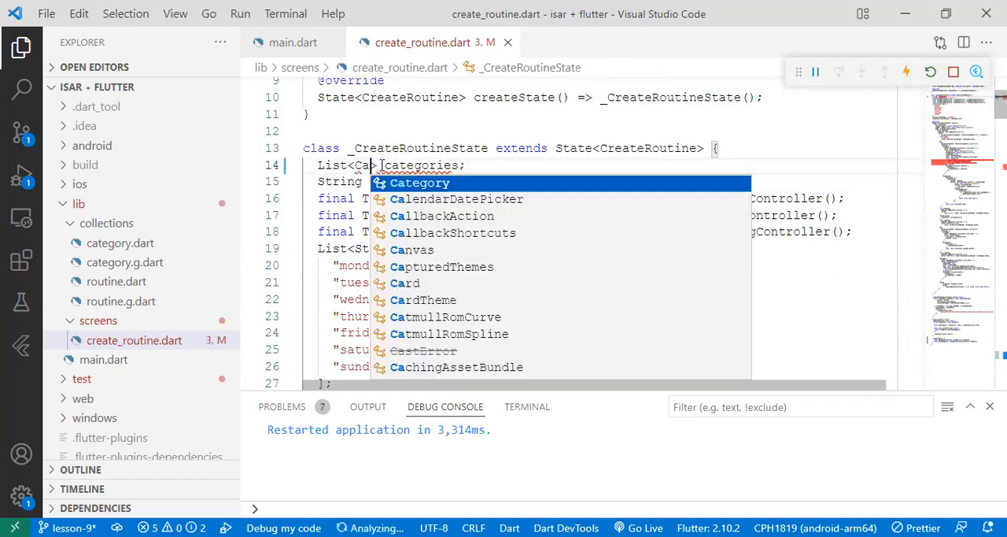
type("tegory>?")
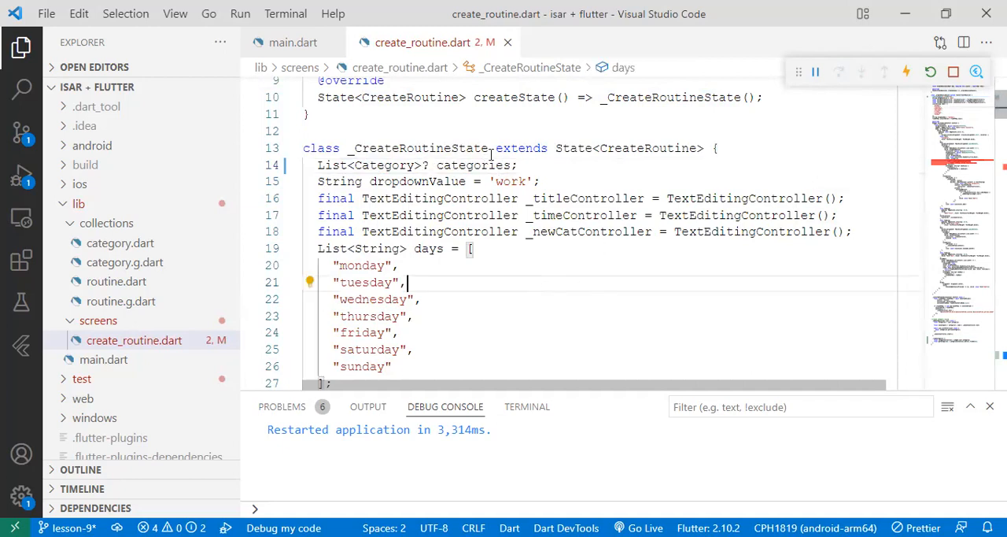
Add setState(() { categories = getCategories; }) to _readCategory
scroll("down", 3)
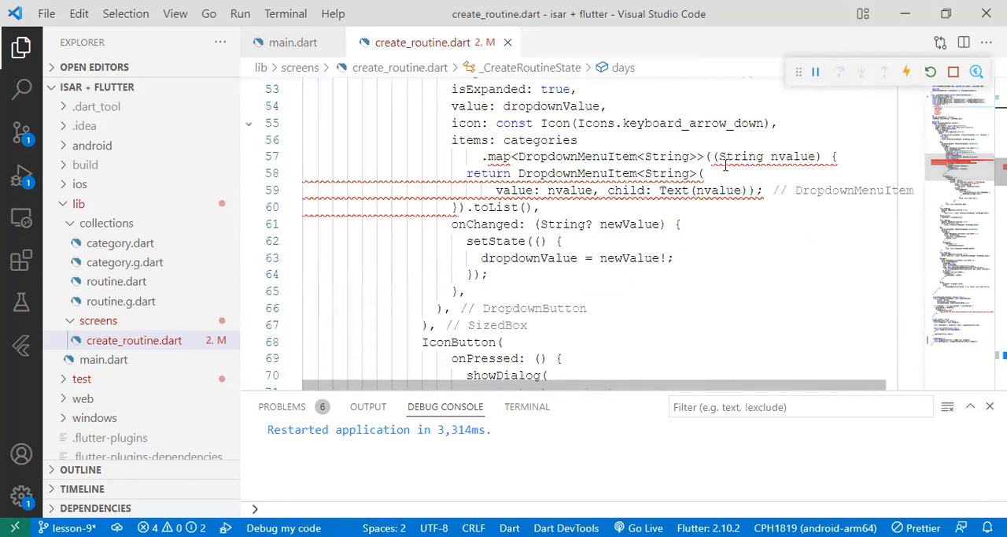
scroll("up", 3)
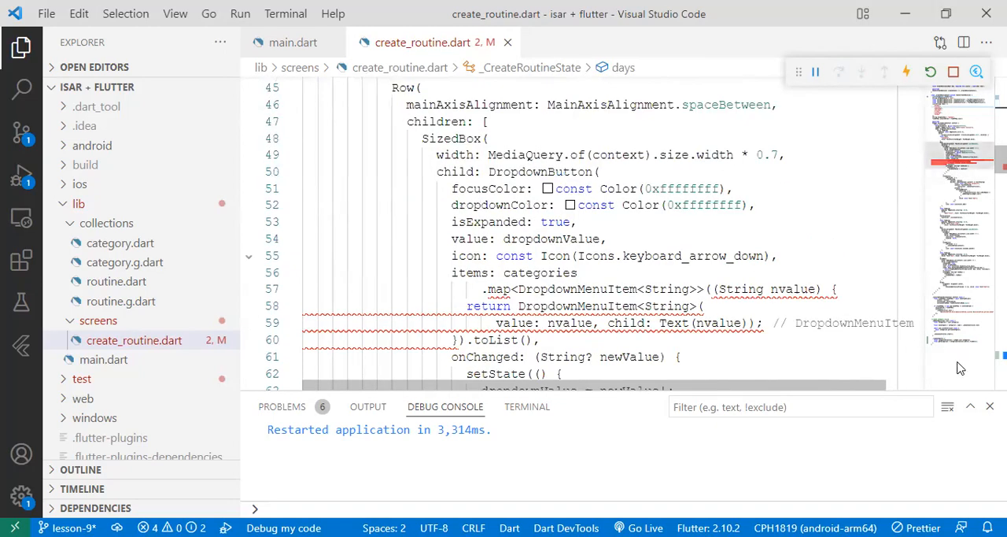
scroll("down", 3)
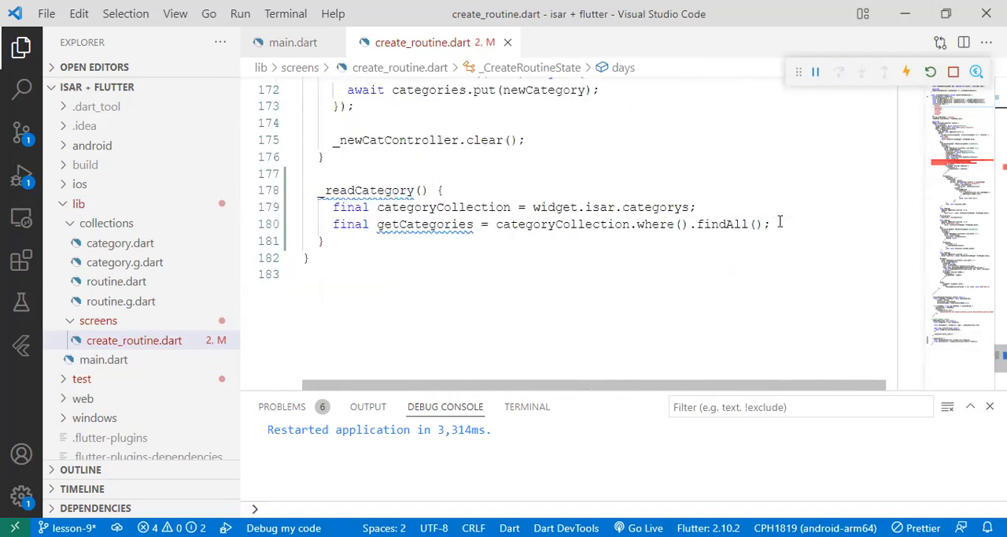
type("setState(() {")
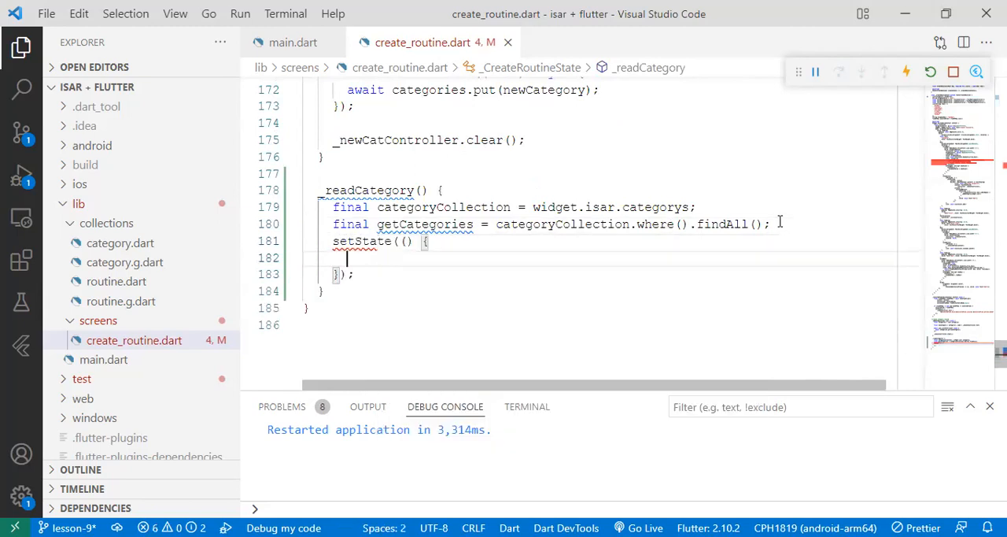
type("categories =")
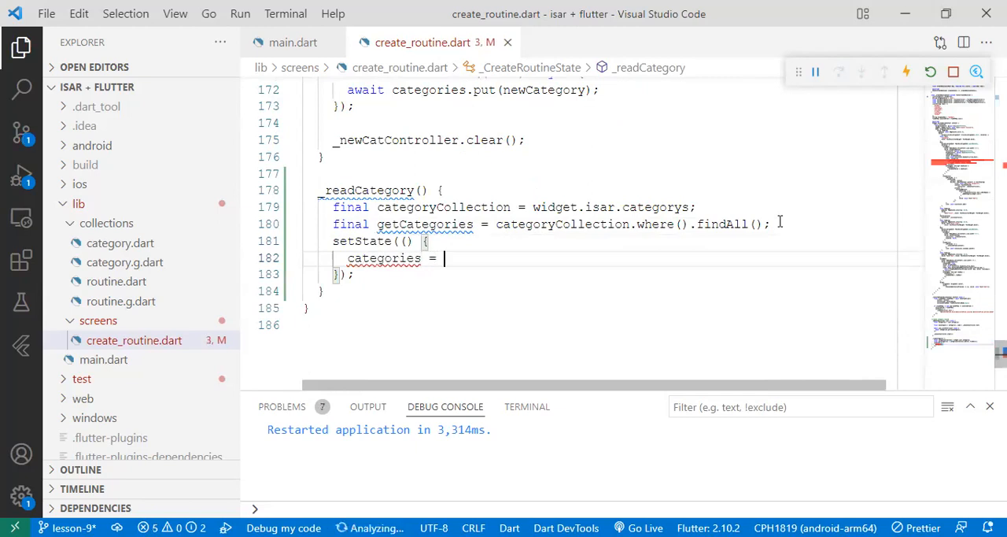
type("getCa")
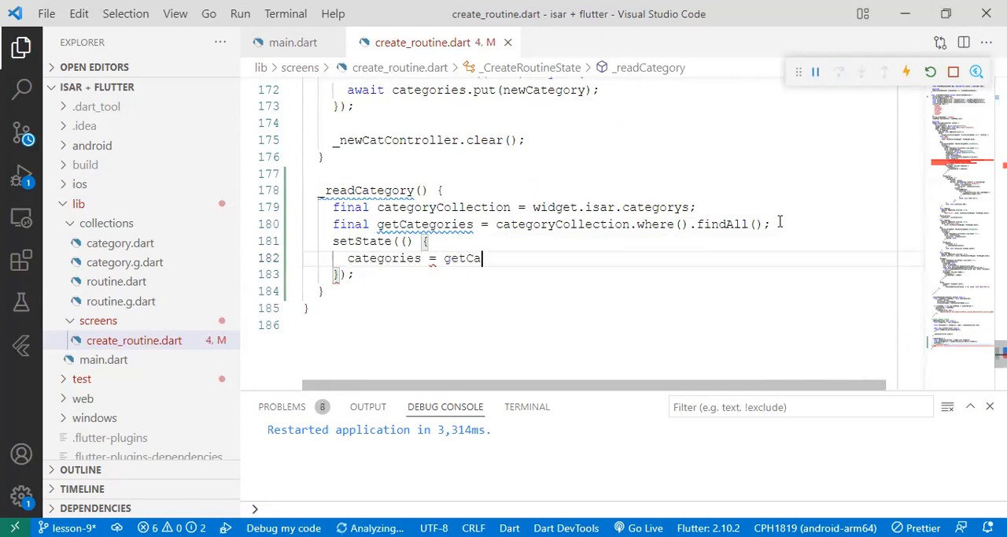
type("tegories")
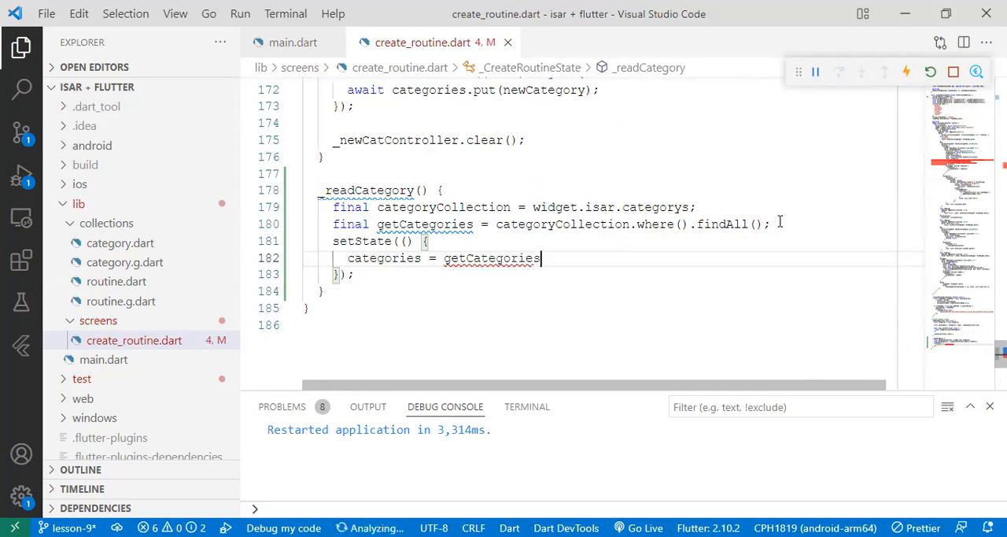
type("();")
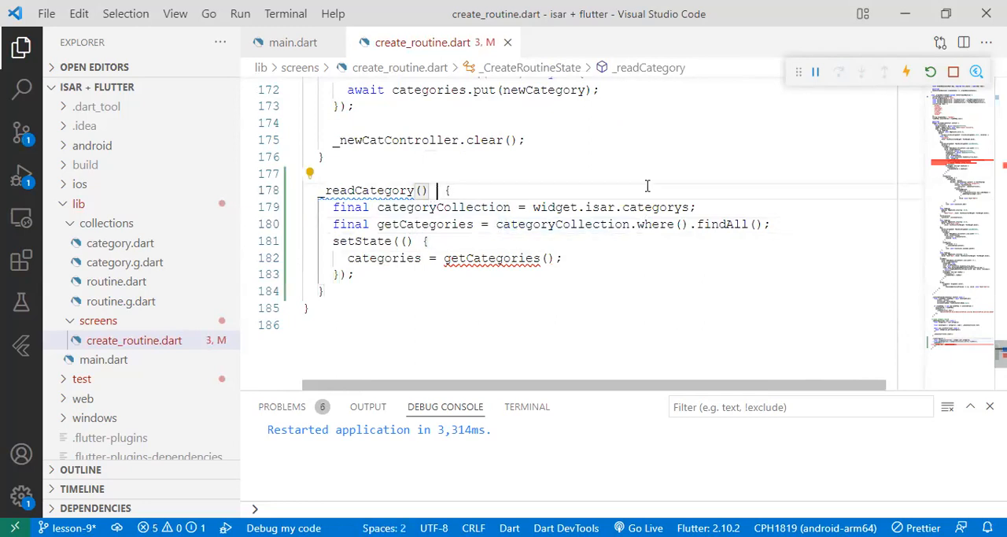
Mark _readCategory async and await the categoryCollection.where().findAll() query
type("async")
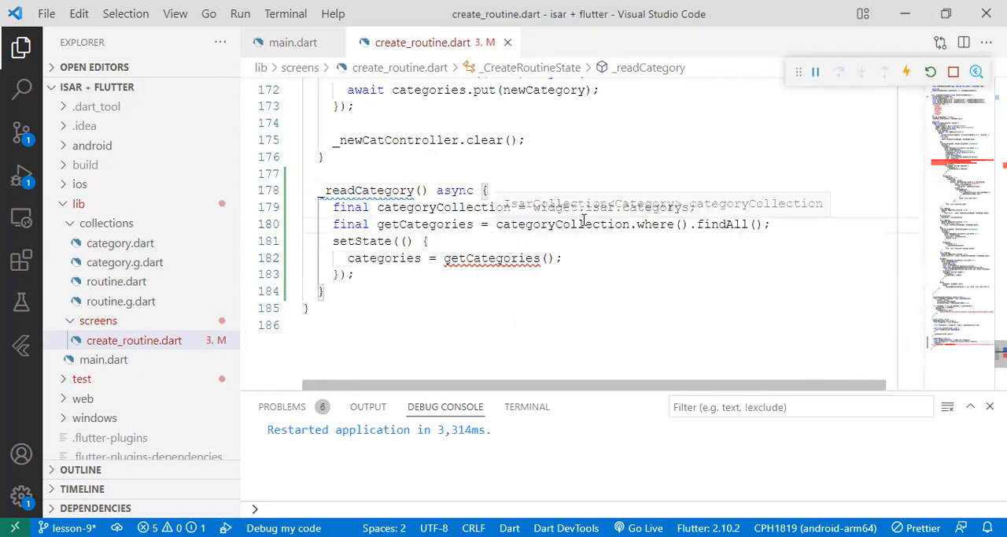
type("await")
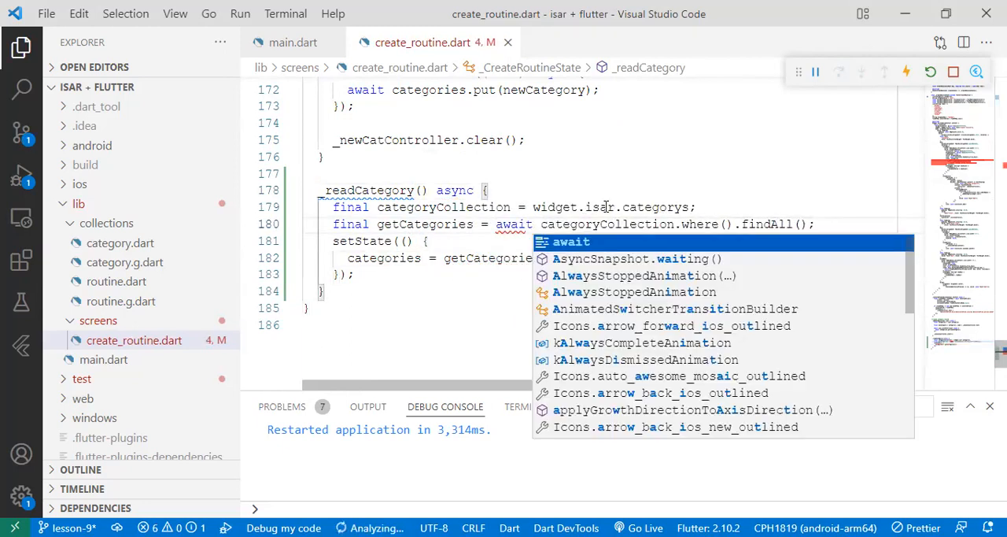
key("Escape")
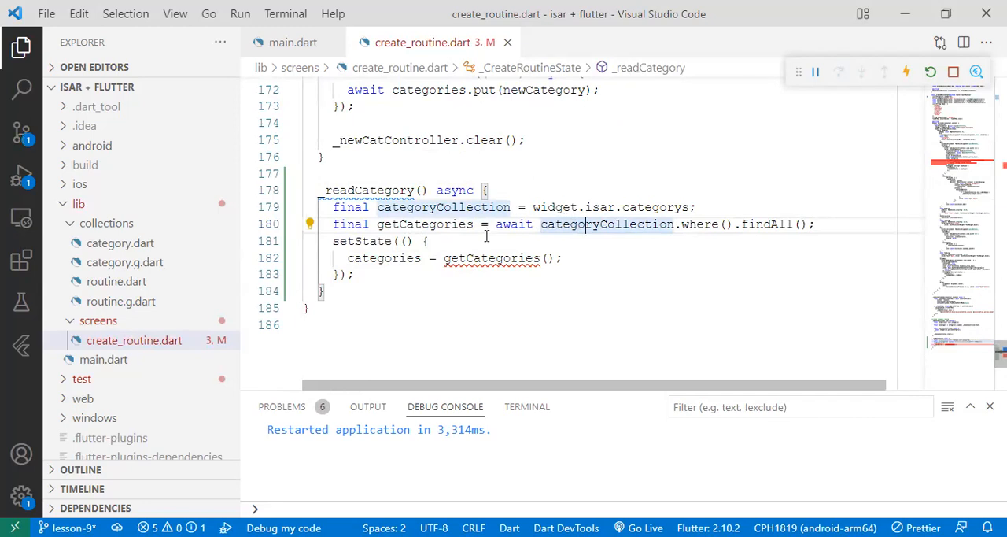
double_click(606, 223)
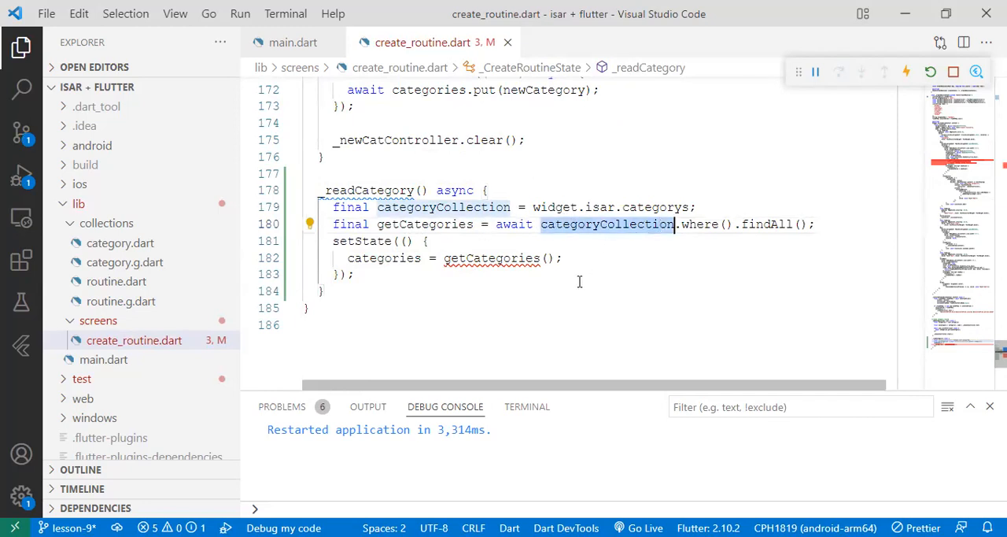
mouse_move(491, 258)
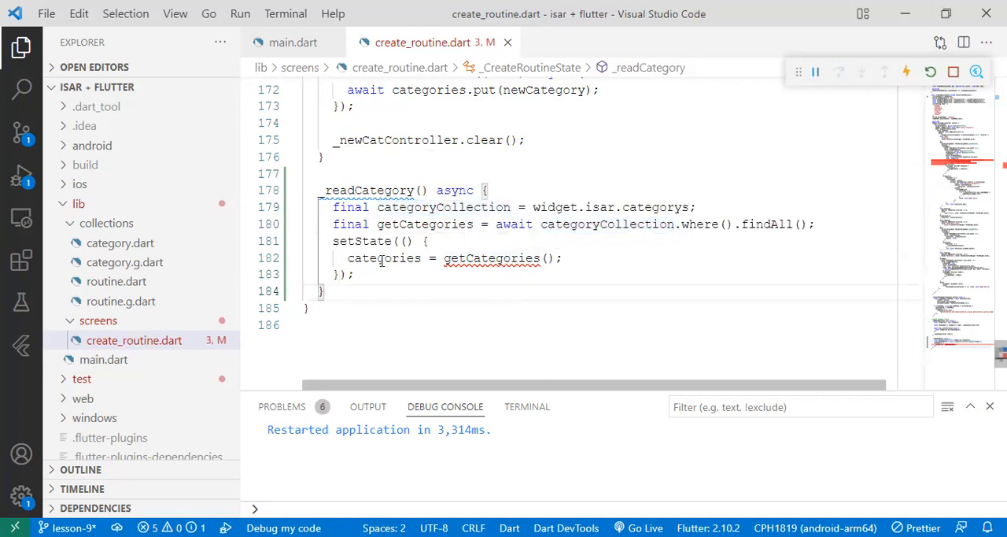
mouse_move(384, 258)
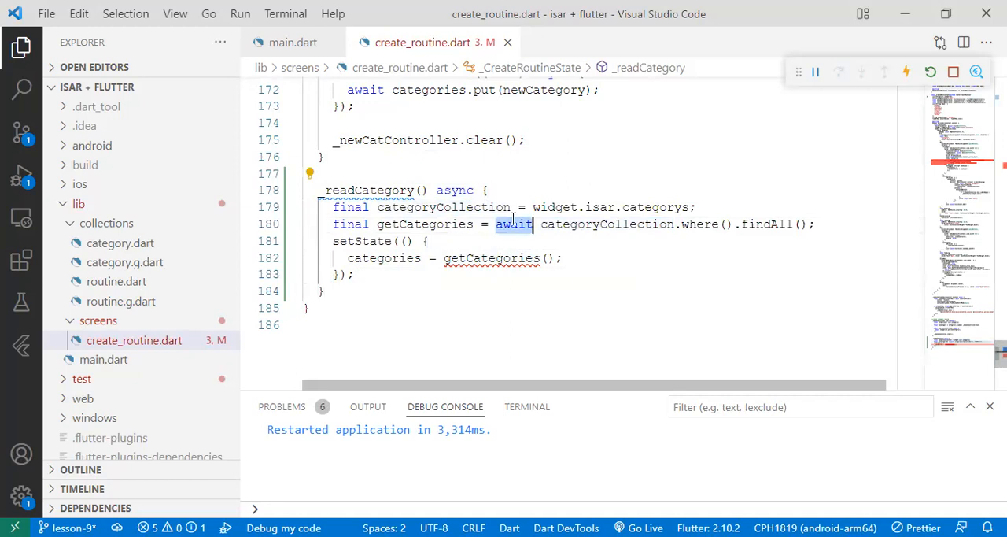
left_click(554, 258)
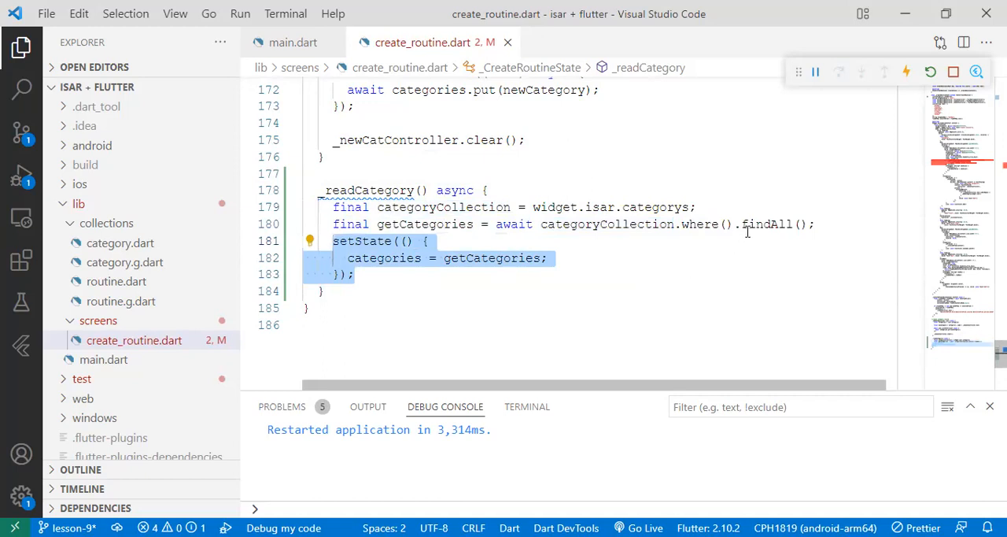
left_click(651, 286)
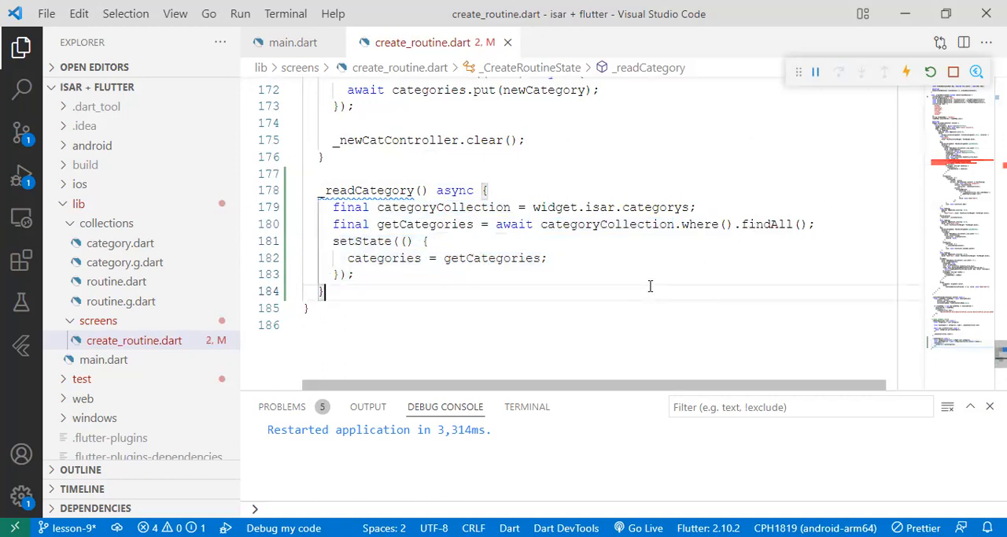
scroll("up", 3)
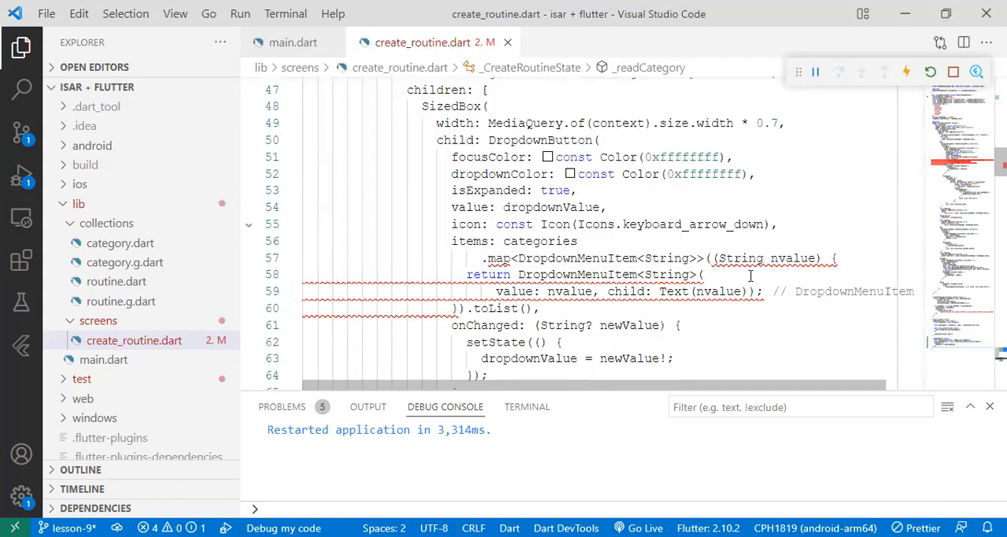
scroll("up", 3)
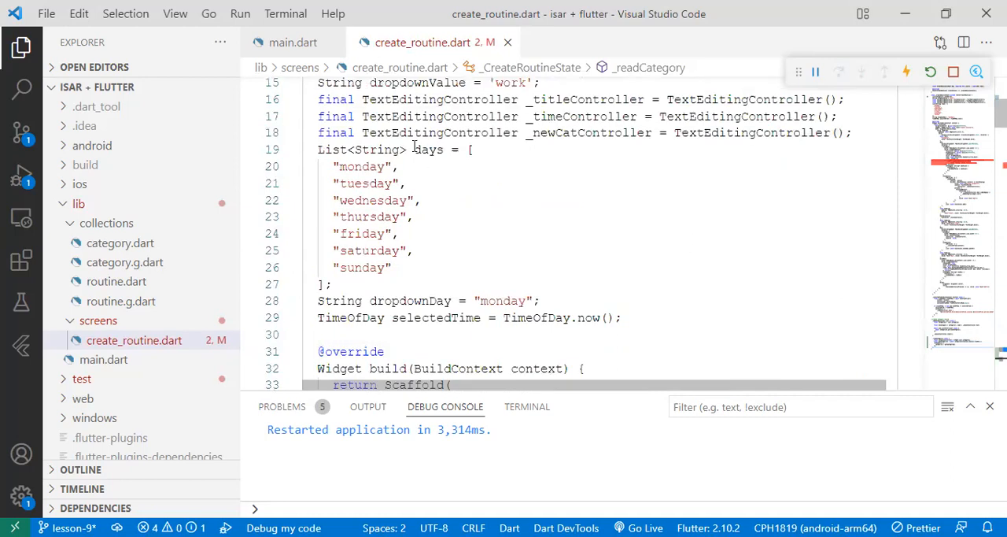
scroll("up", 3)
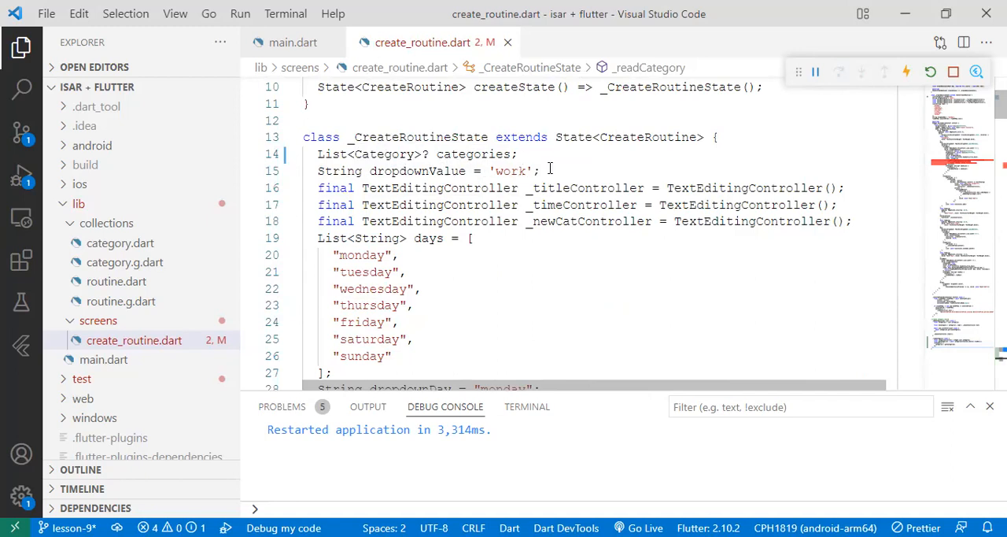
mouse_move(417, 170)
type("TimeOfDay selectedTime = TimeOfDay.now();")
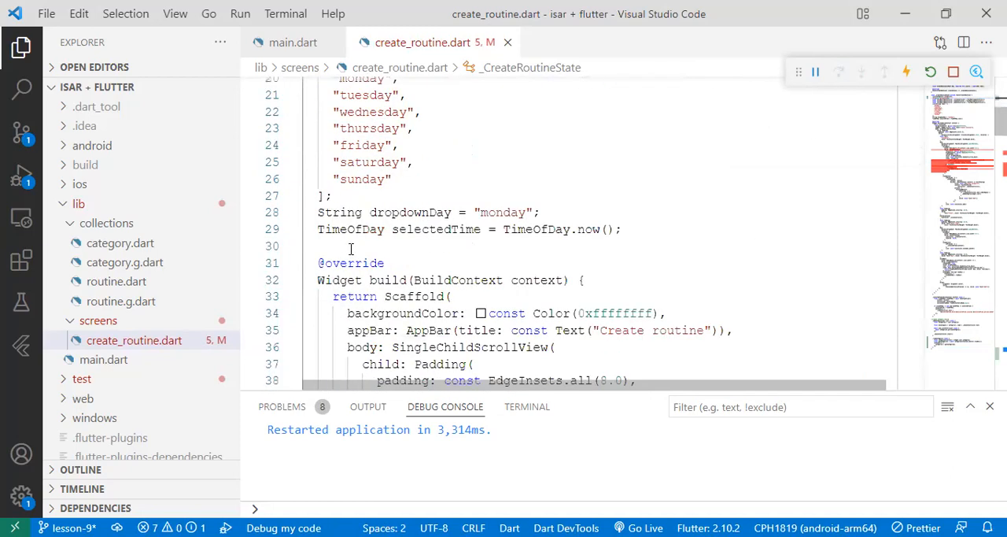
Map categories to DropdownMenuItem<Category> items showing nvalue.name, with onChanged taking Category? newValue
scroll("down", 3)
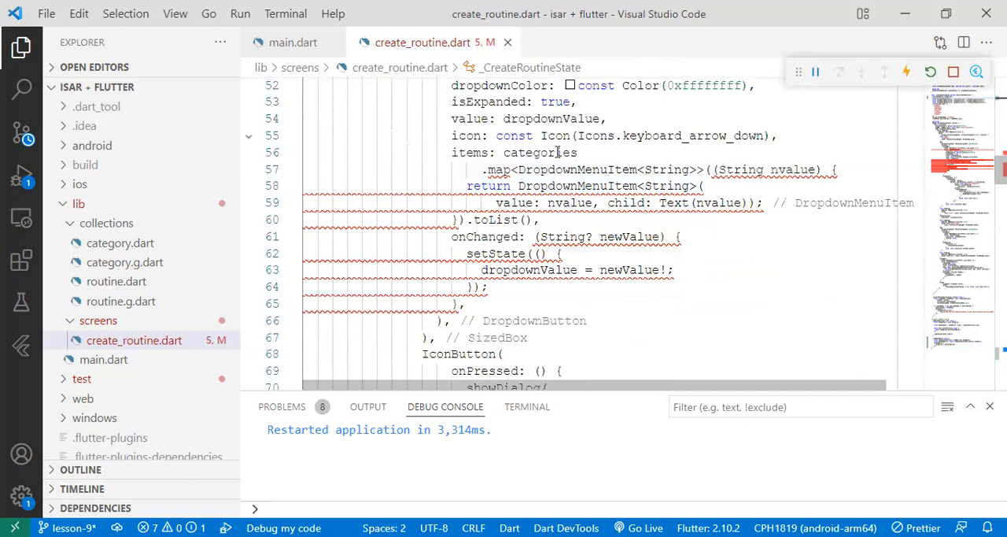
left_click(491, 170)
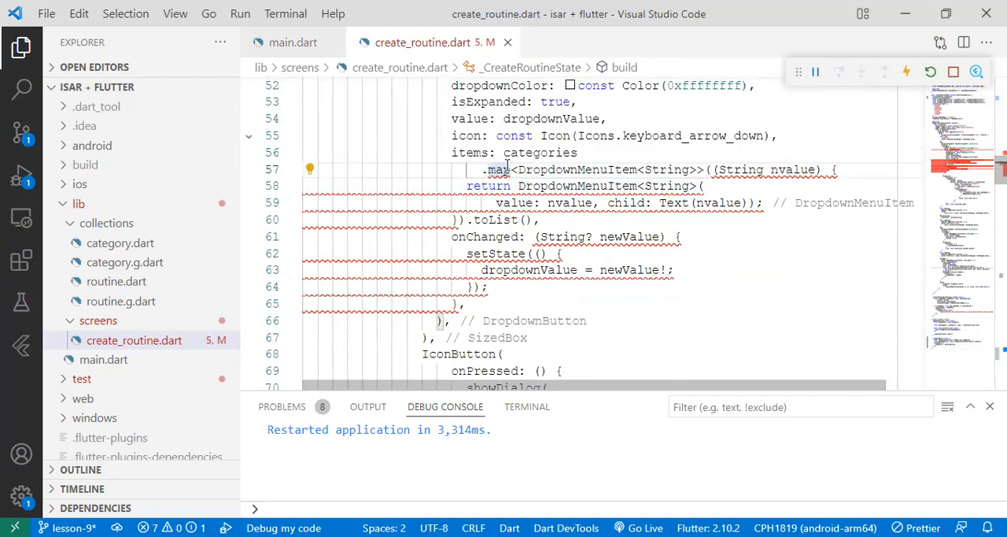
double_click(540, 152)
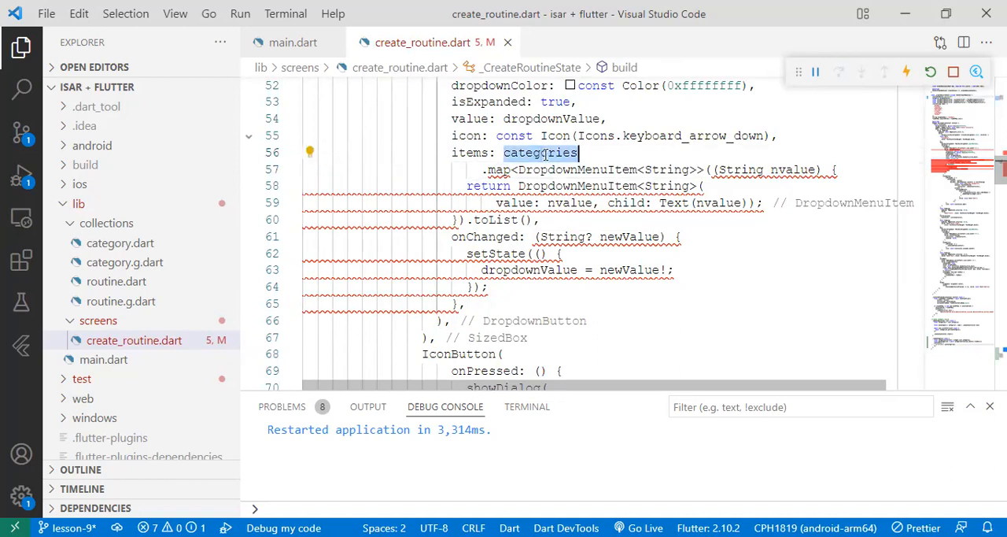
mouse_move(778, 170)
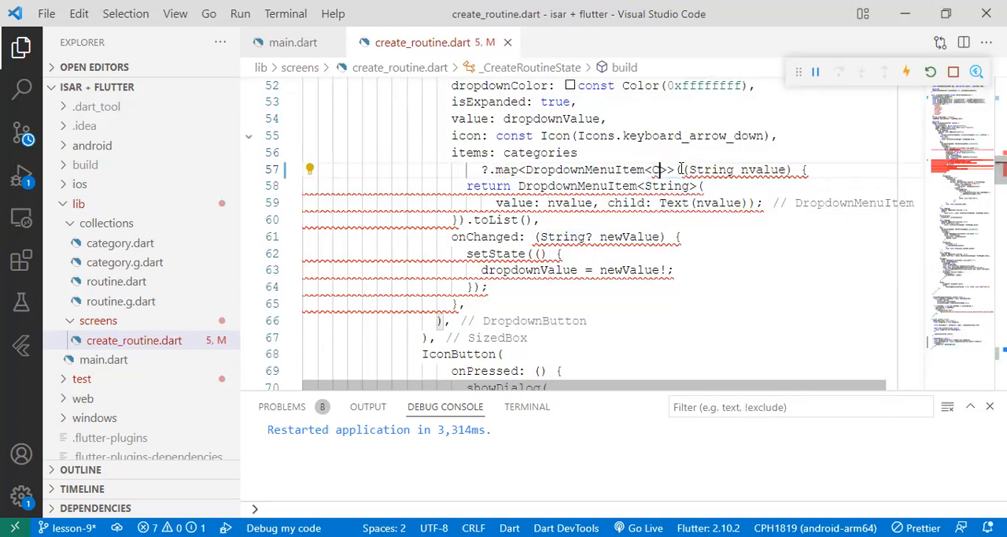
type("ategory")
left_click(600, 237)
type("C")
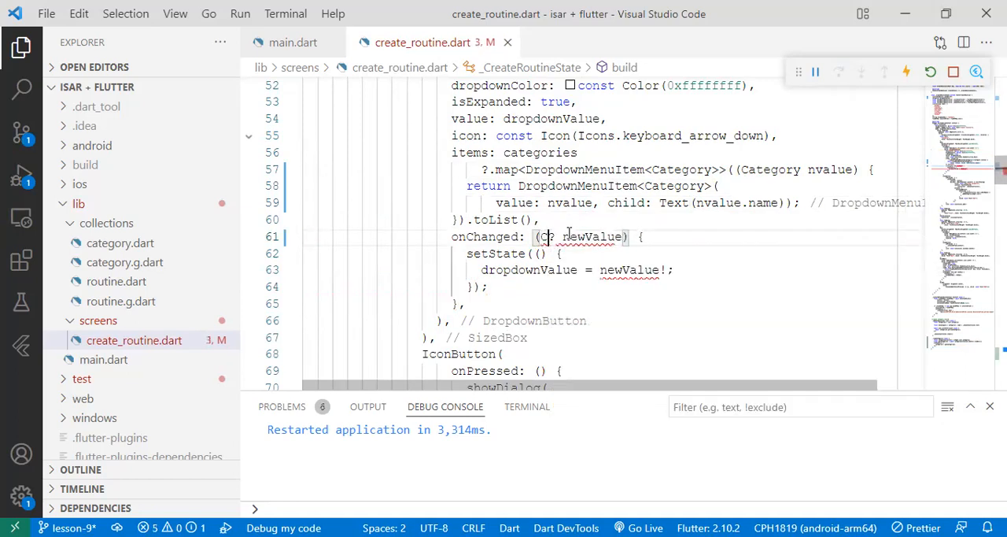
type("ategory")
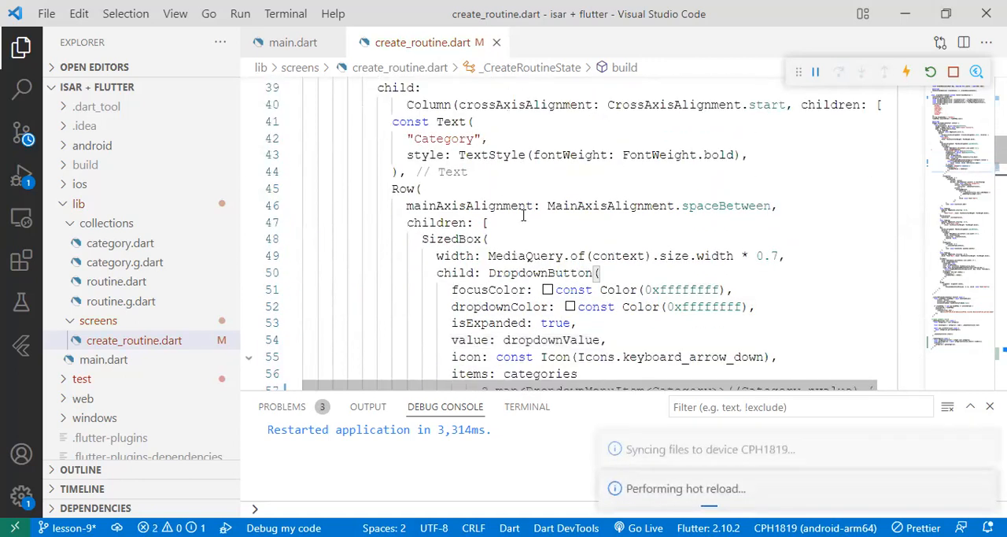
scroll("up", 3)
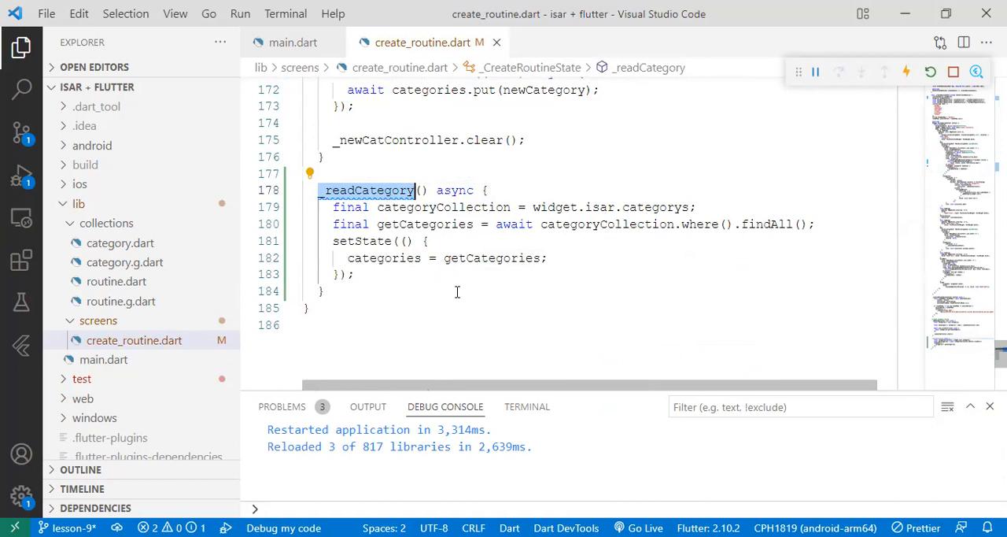
scroll("up", 3)
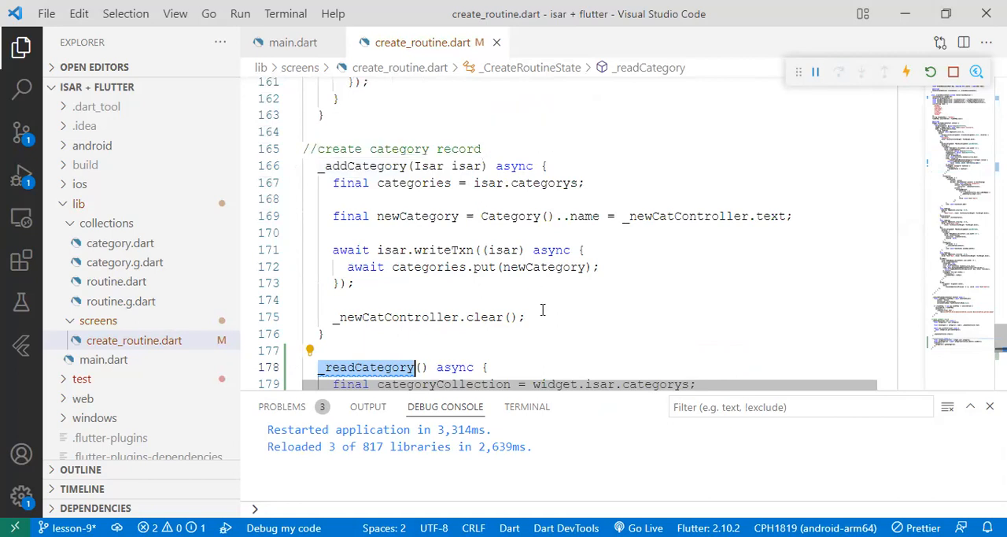
scroll("down", 3)
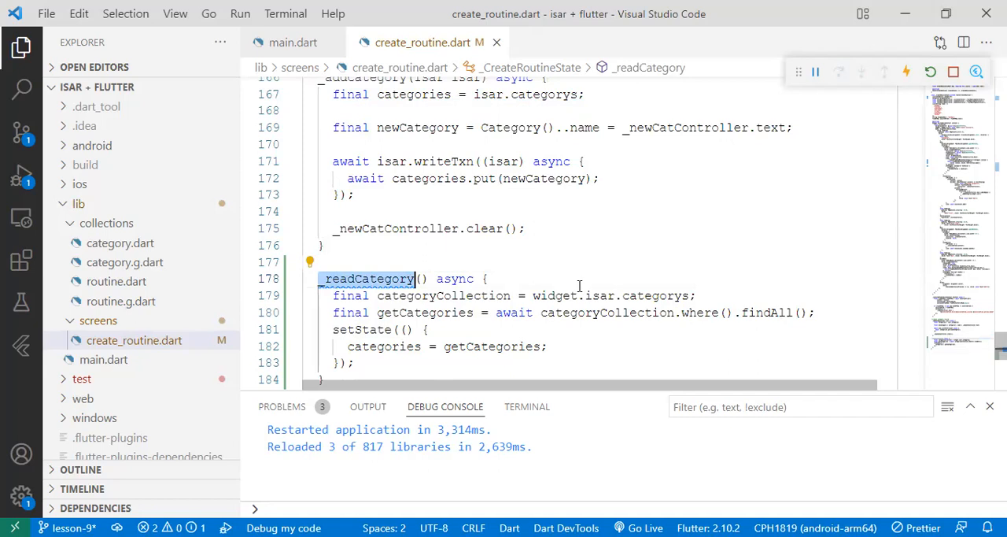
scroll("up", 3)
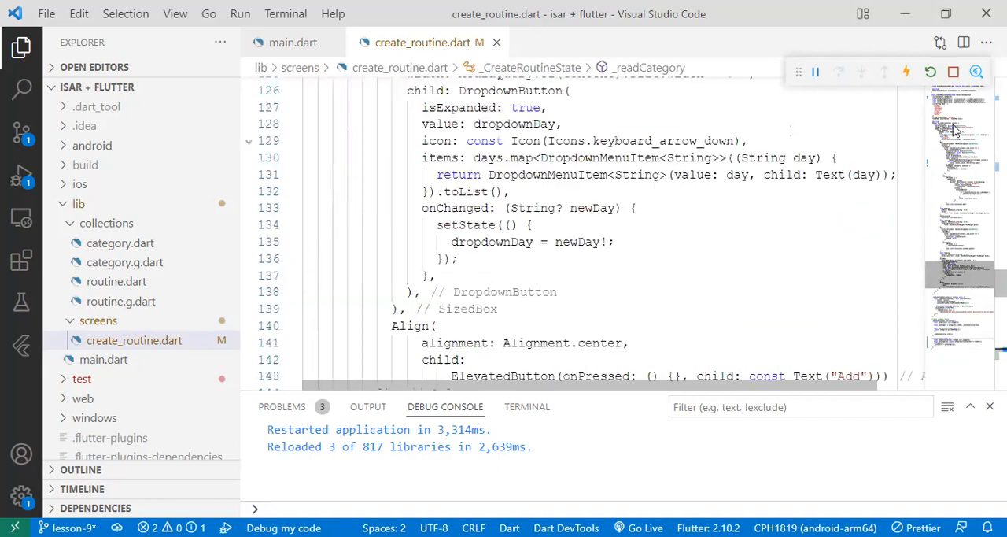
scroll("up", 3)
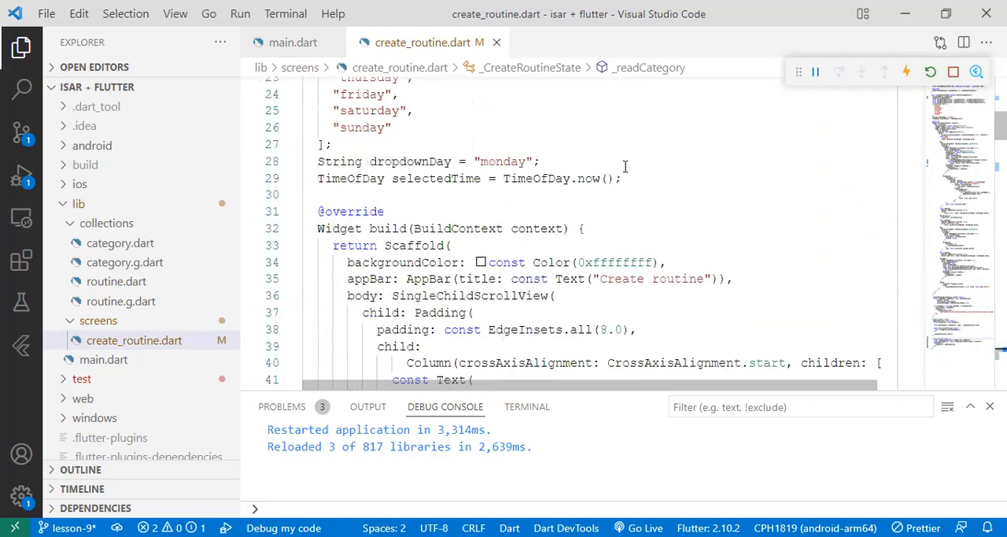
Add an initState override that calls super.initState() then _readCategory();
key("Enter")
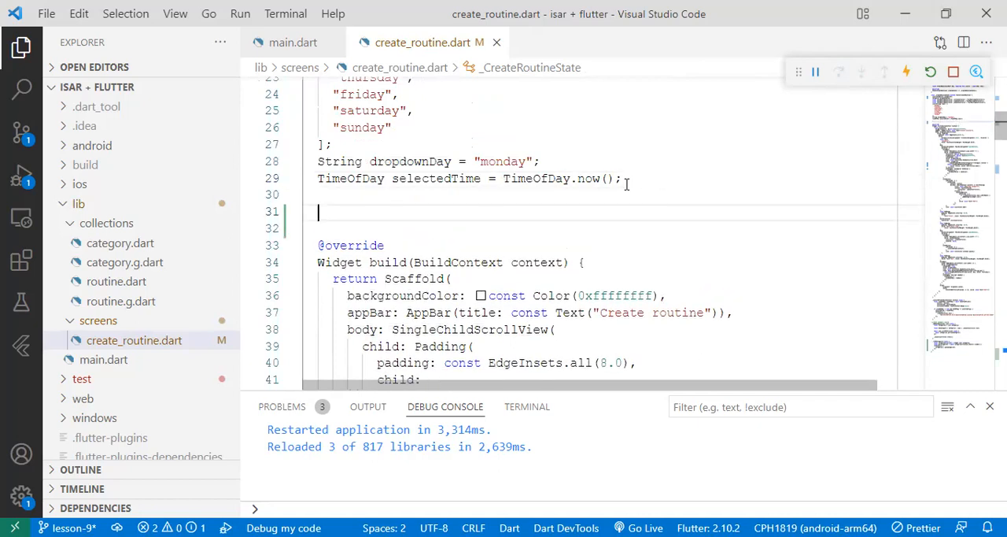
type("initState() {")
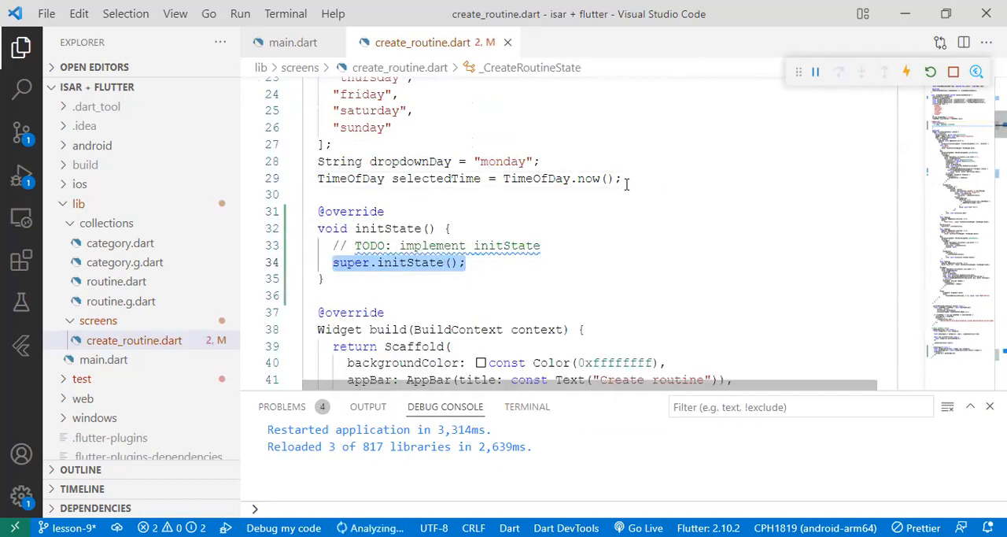
type("readCategory")
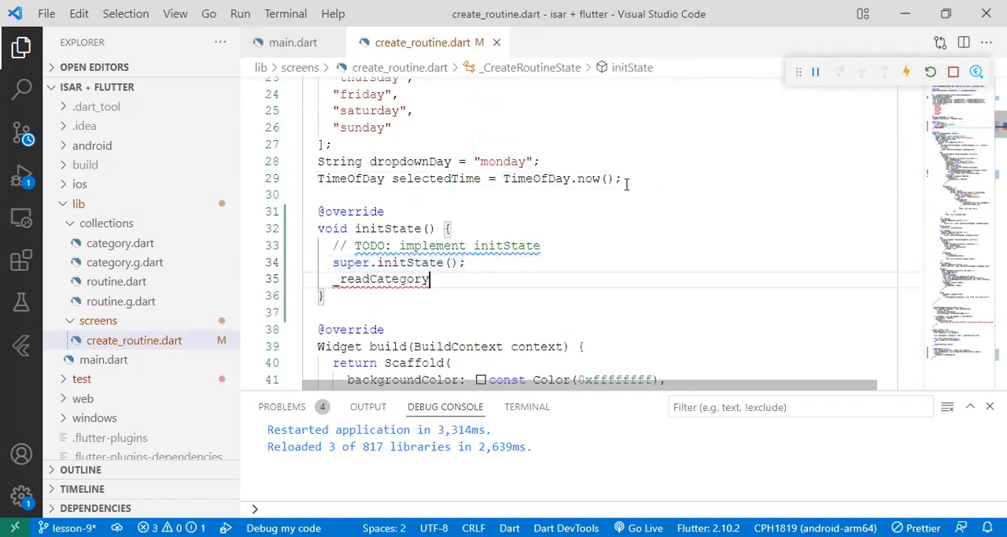
type("();")
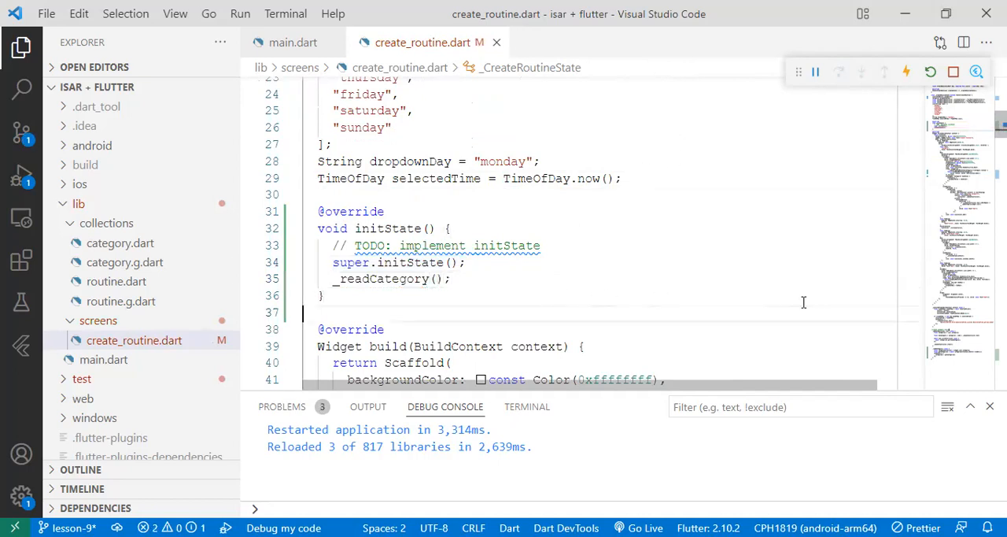
Call _readCategory(); in _addCategory right after _newCatController.clear();
scroll("down", 3)
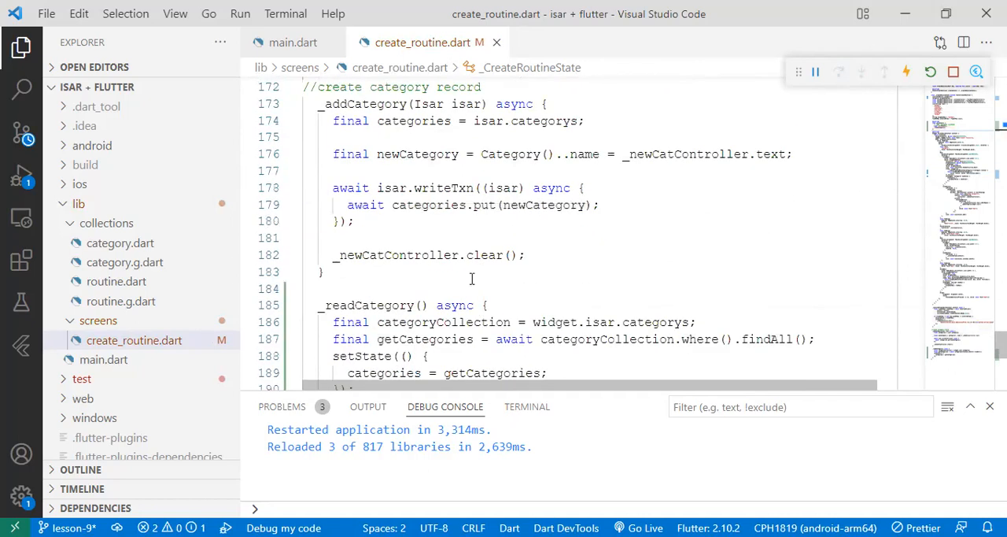
left_click(333, 271)
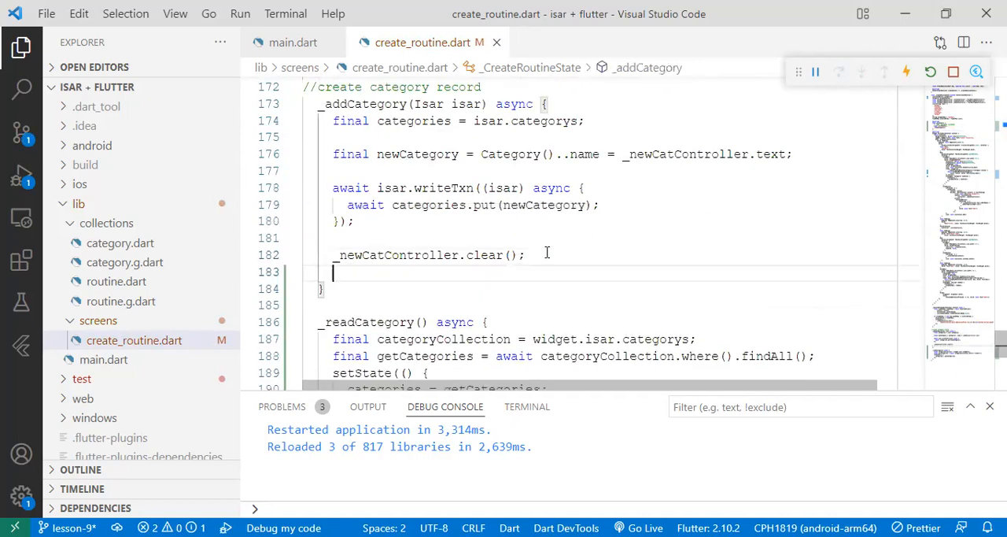
type("_readCategory()")
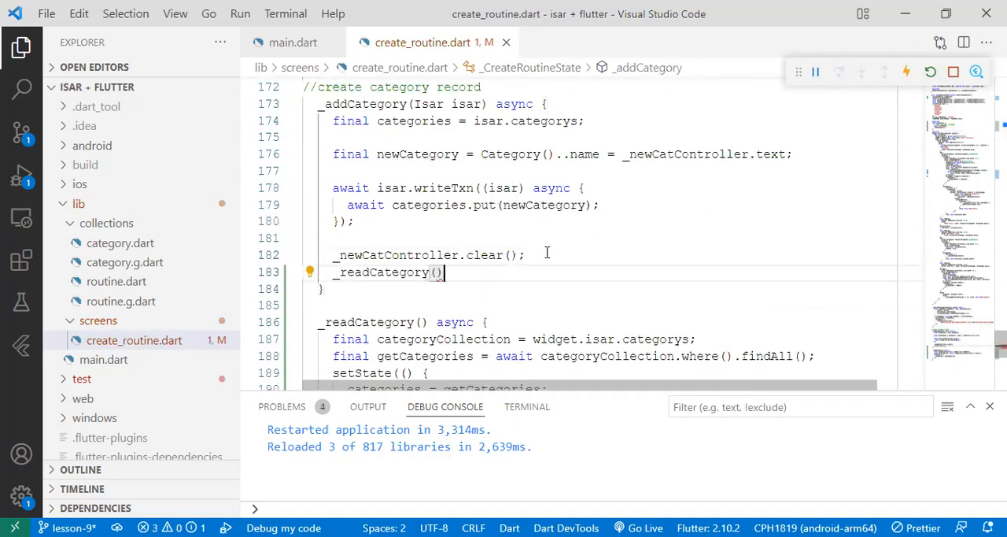
type(";")
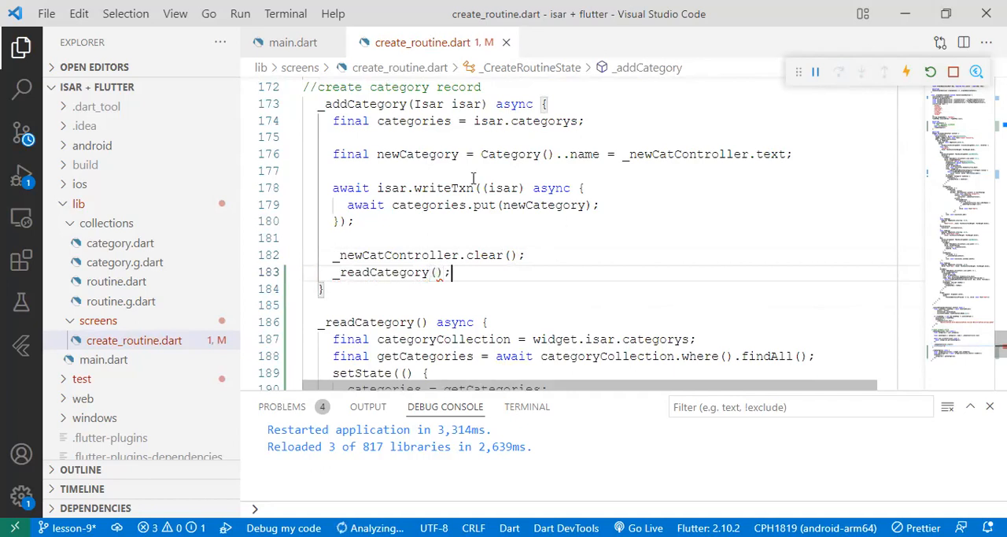
scroll("down", 3)
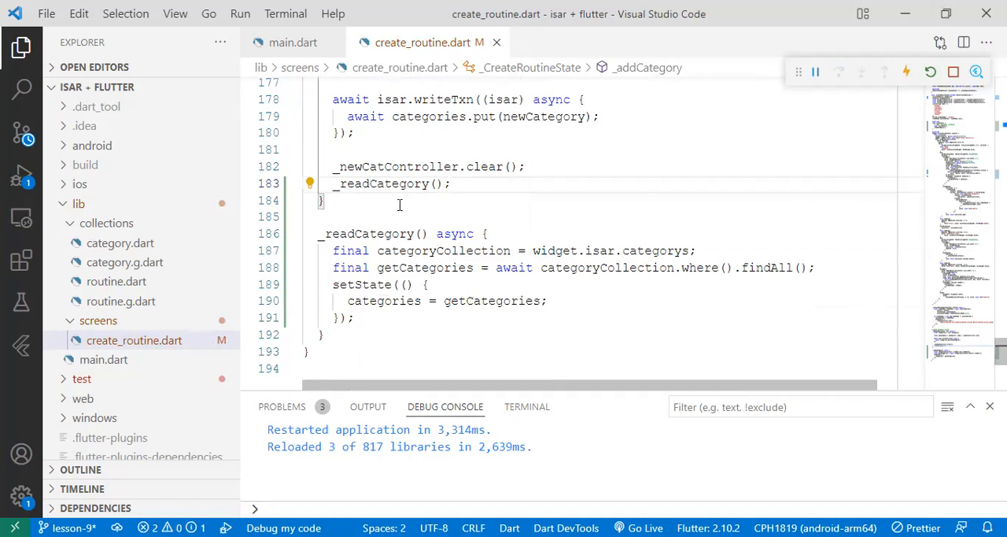
mouse_move(490, 198)
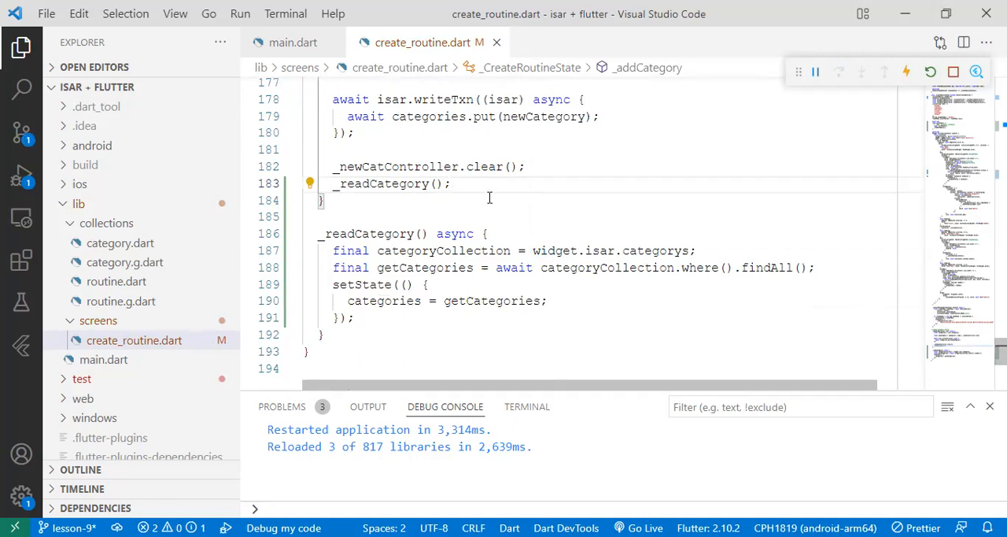
scroll("down", 3)
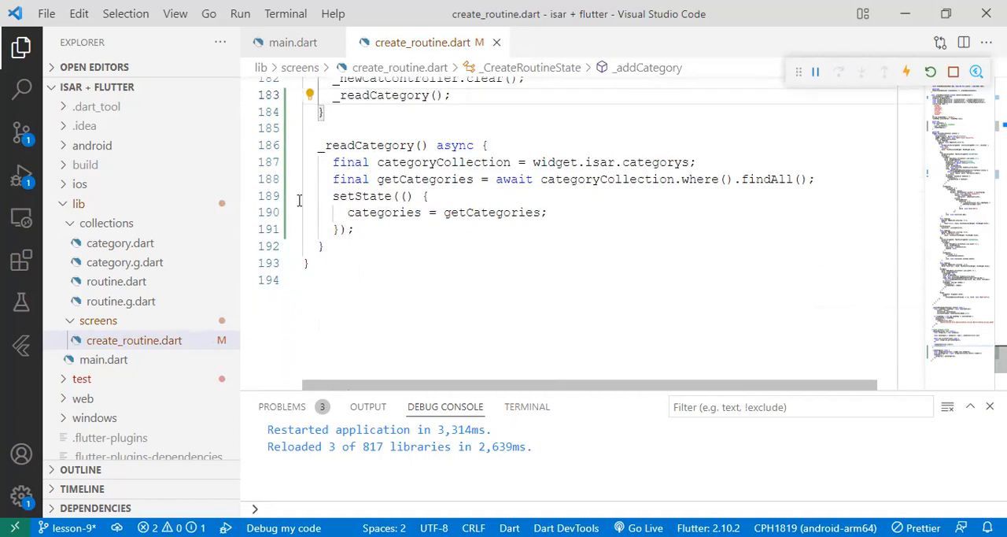
left_click(428, 196)
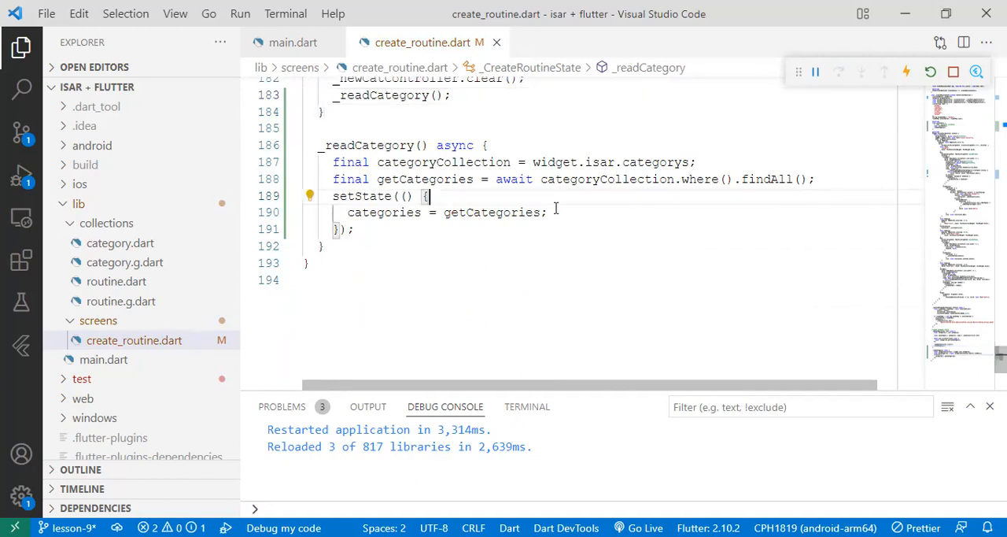
Add dropdownValue = null; above categories = getCategories; in setState and save the file
key("Enter")
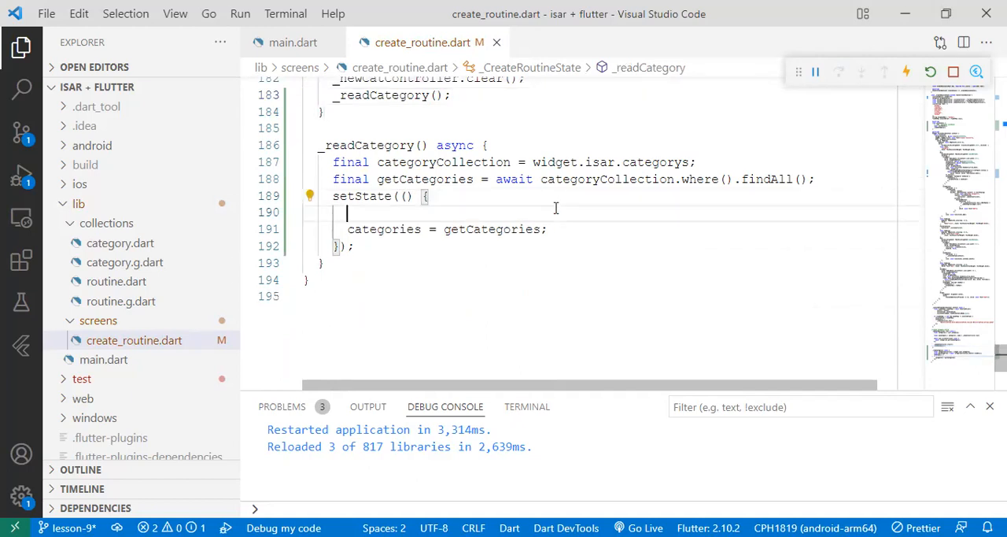
type("dropdownValue = n")
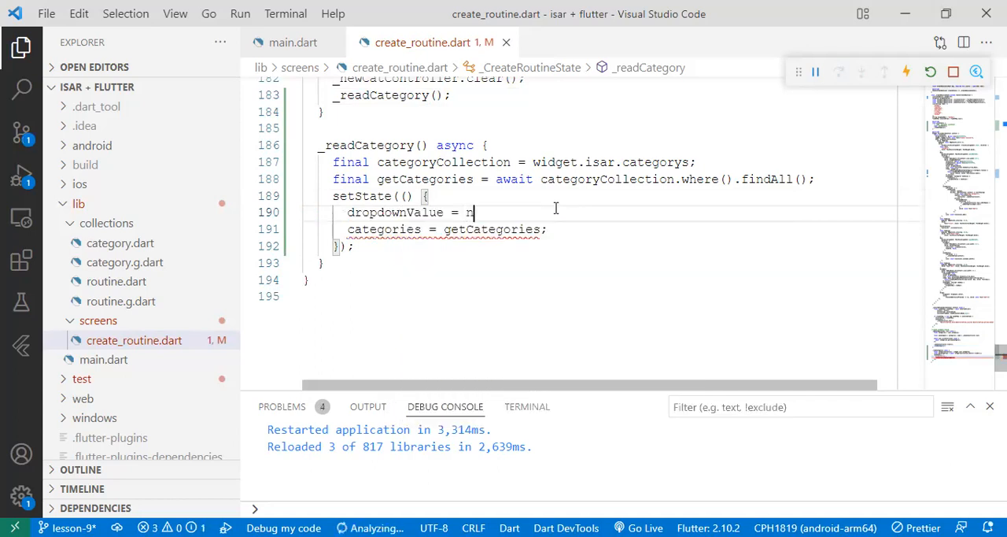
type("ull;")
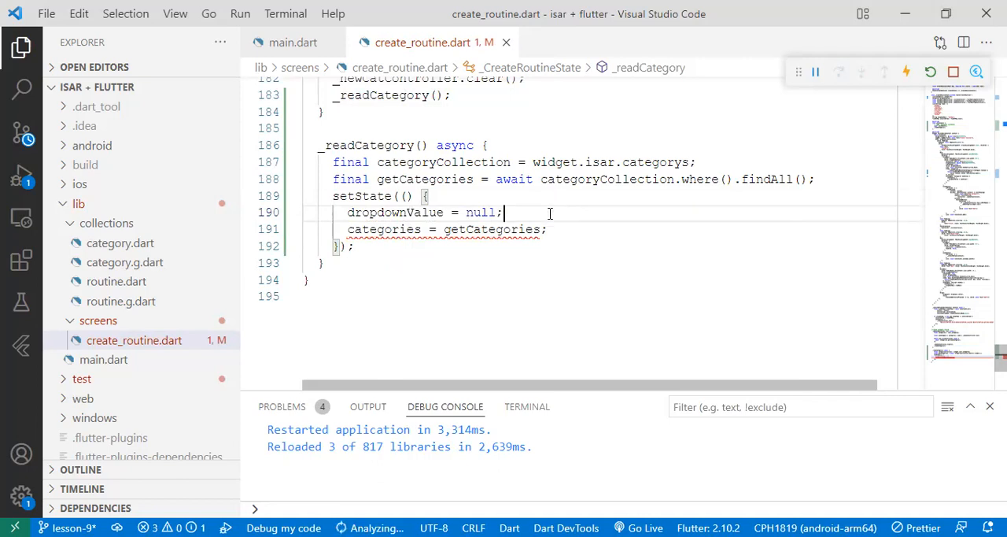
key("ctrl+s")
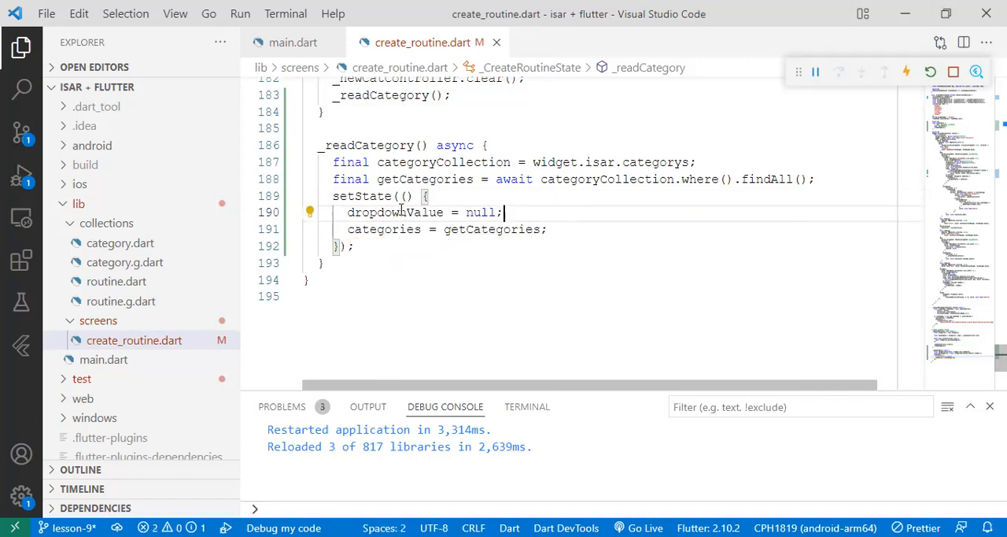
double_click(395, 213)
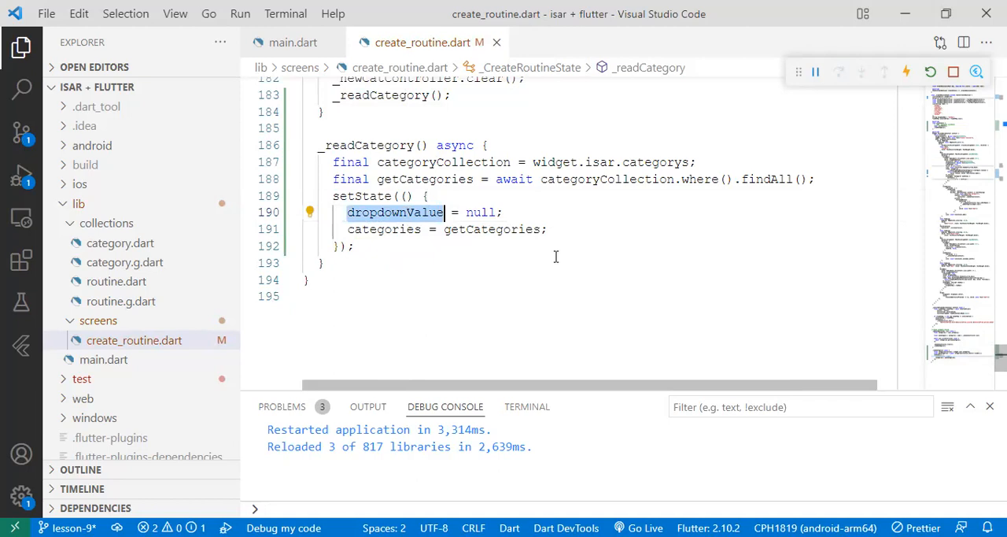
left_click(375, 245)
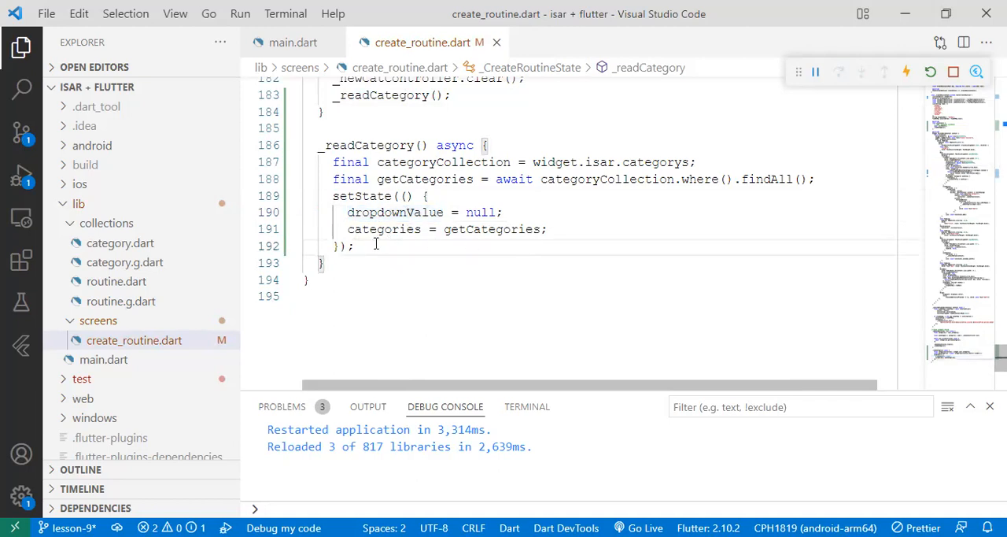
mouse_move(397, 251)
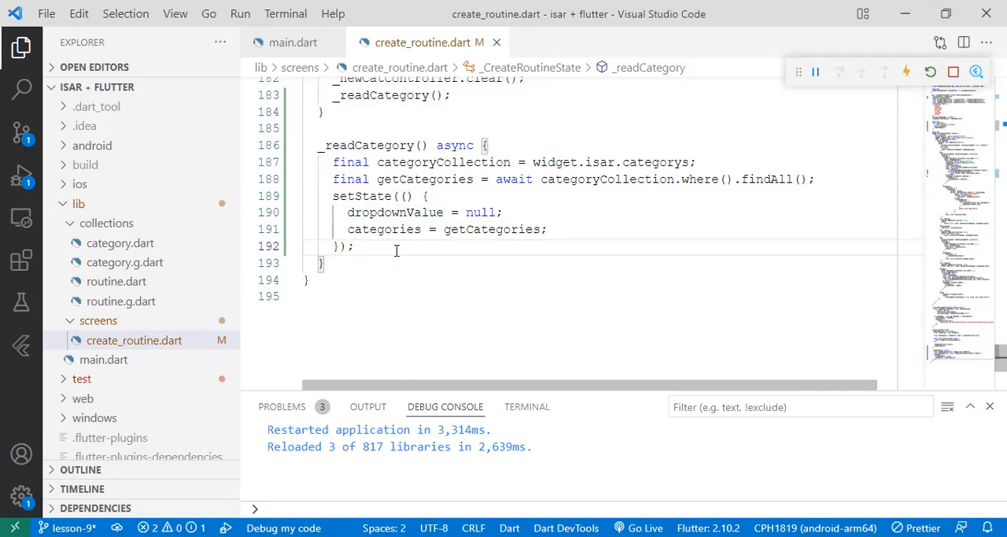
double_click(394, 211)
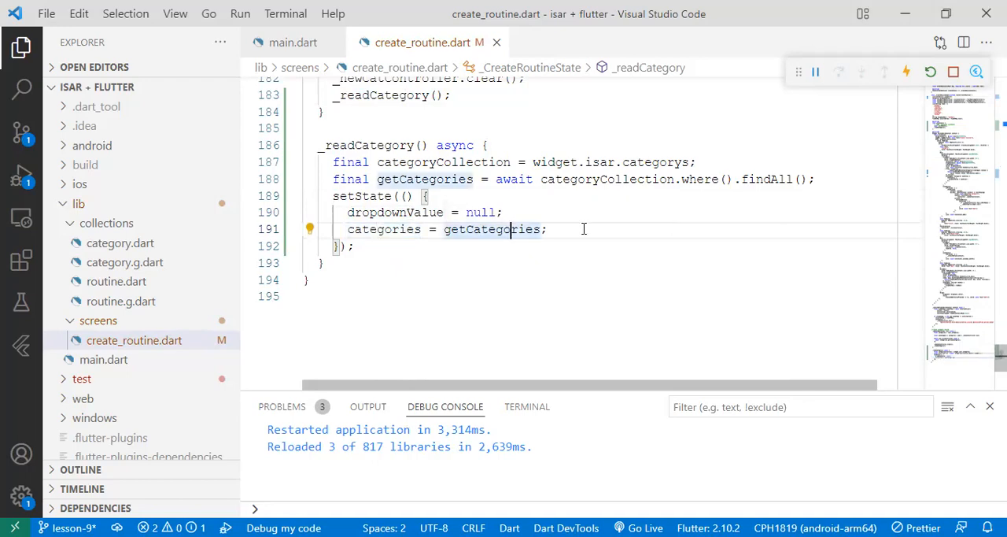
scroll("up", 3)
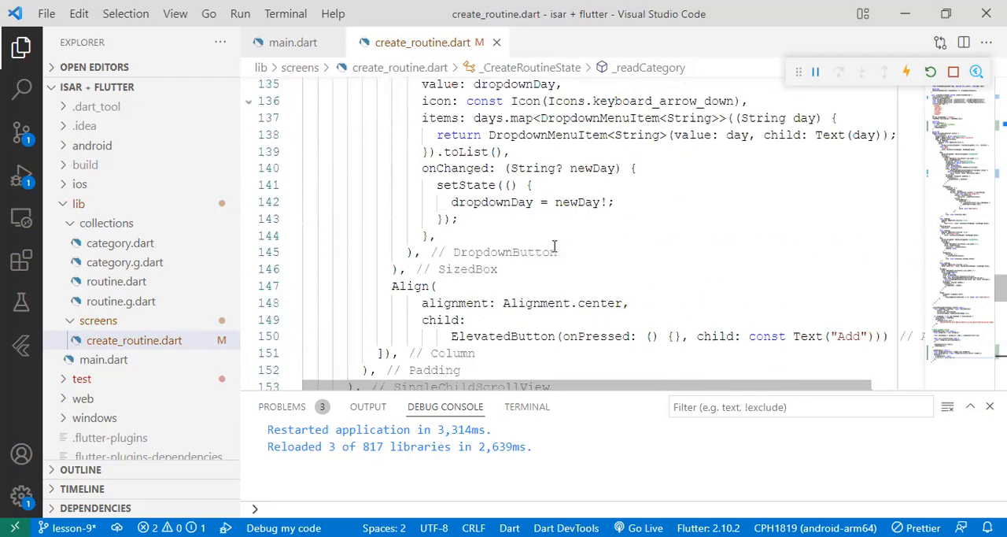
scroll("up", 3)
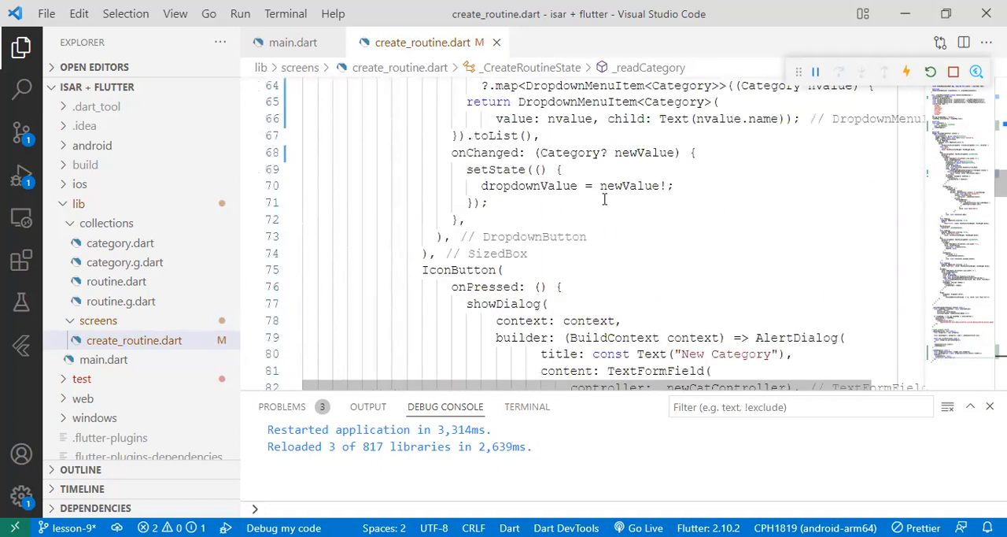
left_click(906, 73)
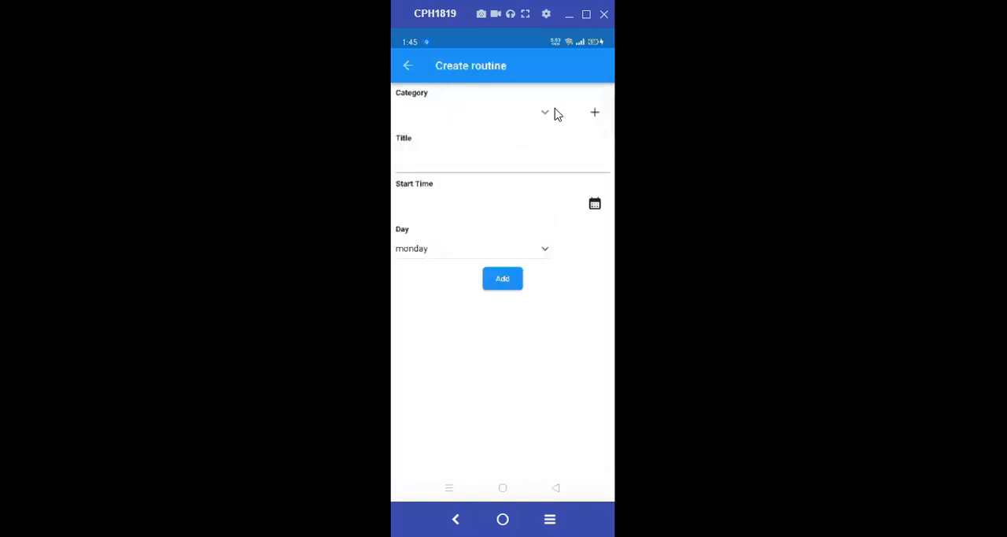
Check the category dropdown, then add a new category named 'business' via the + dialog
left_click(545, 112)
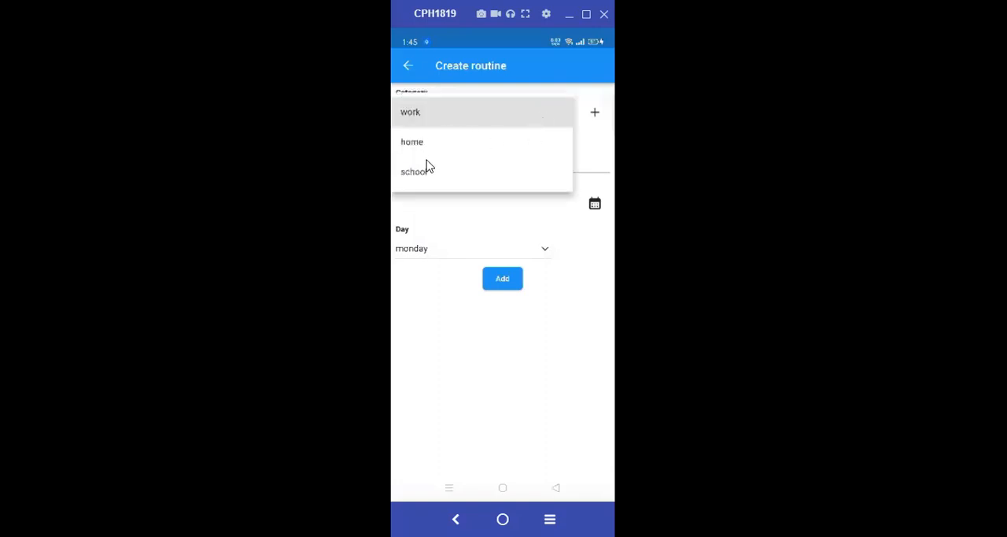
mouse_move(437, 144)
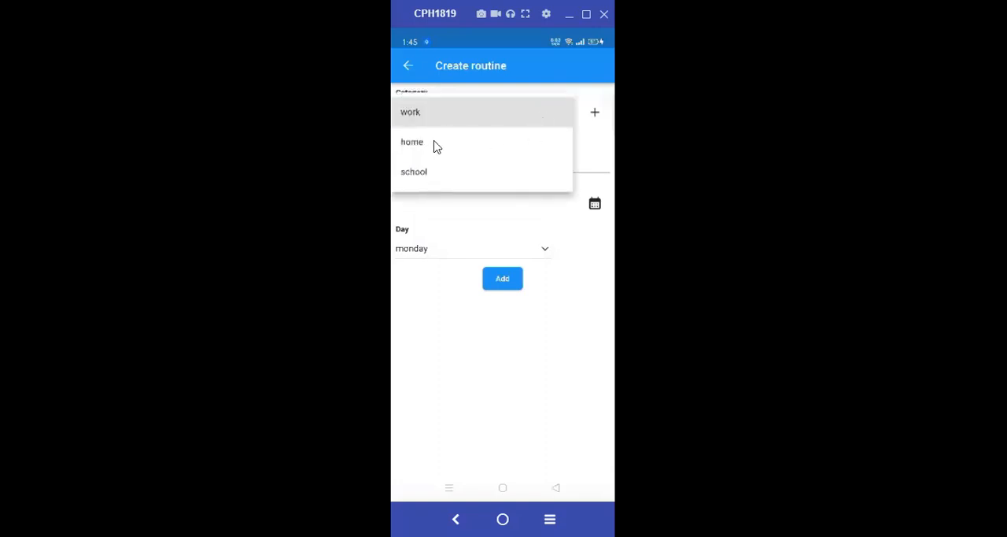
mouse_move(447, 128)
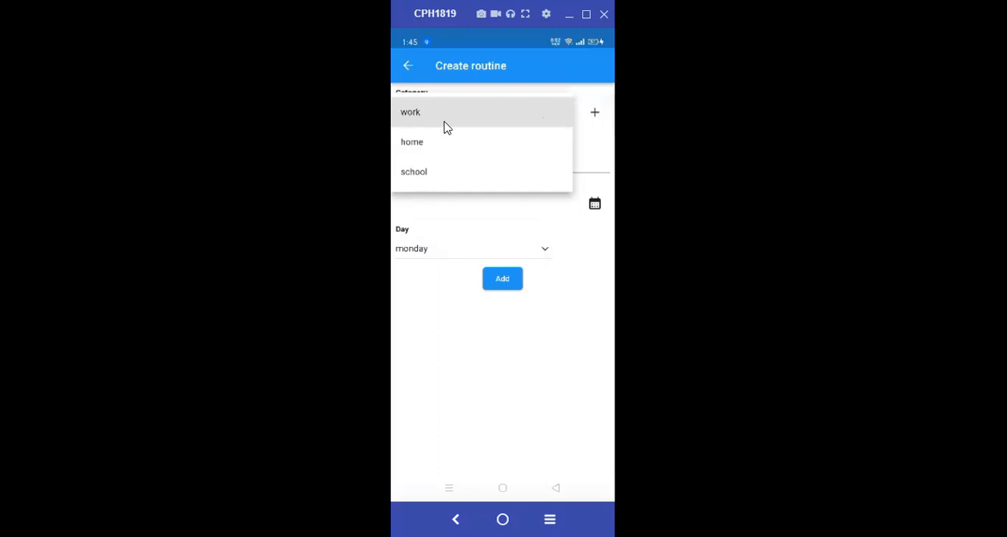
mouse_move(543, 154)
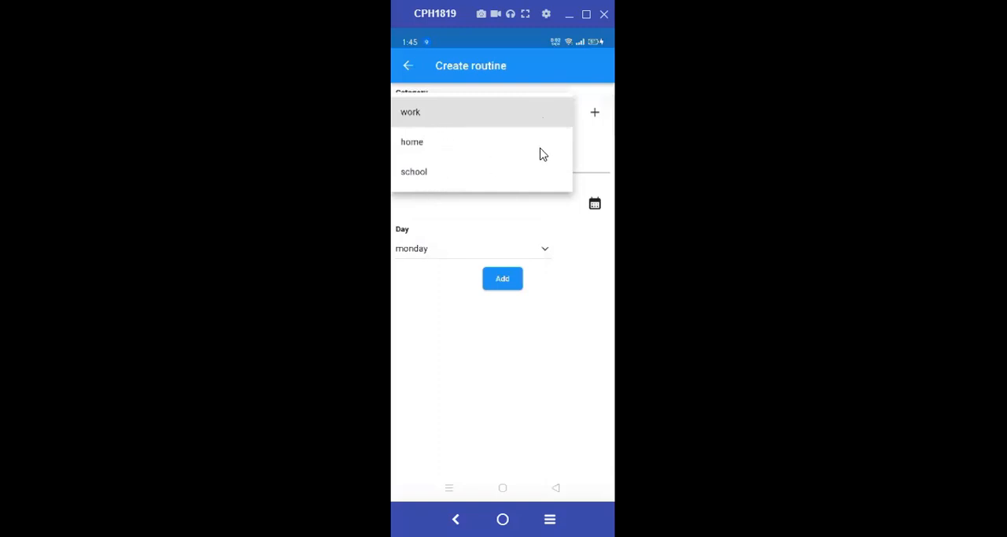
mouse_move(601, 157)
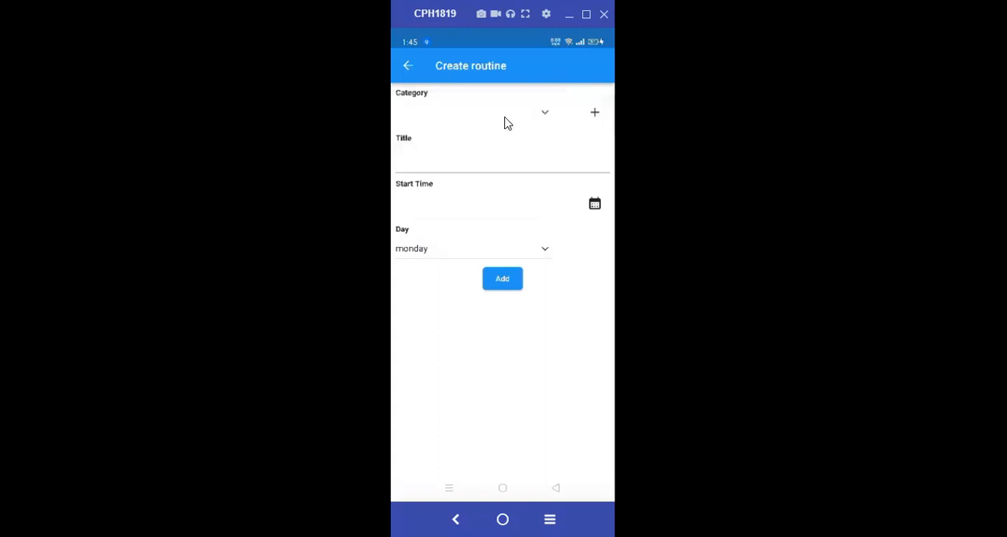
mouse_move(573, 122)
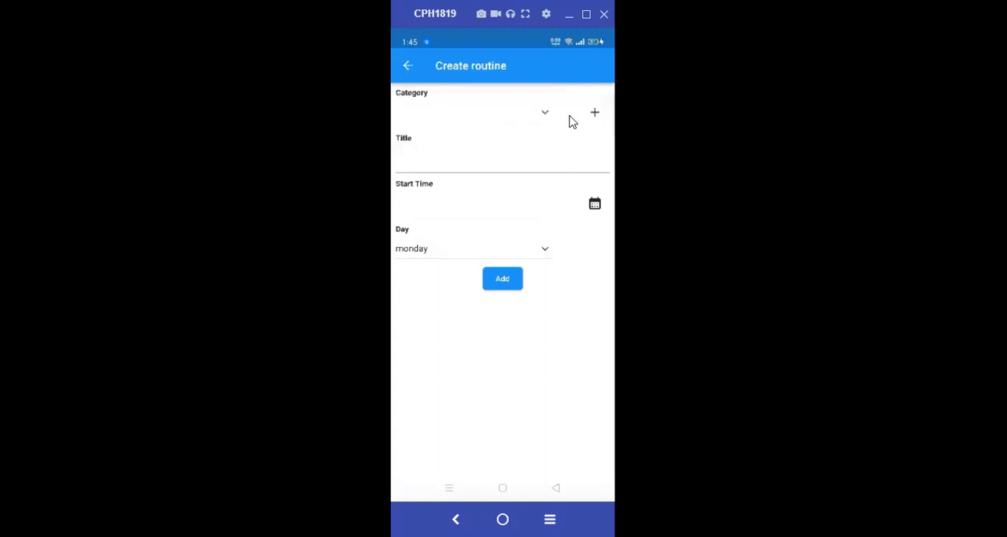
left_click(595, 111)
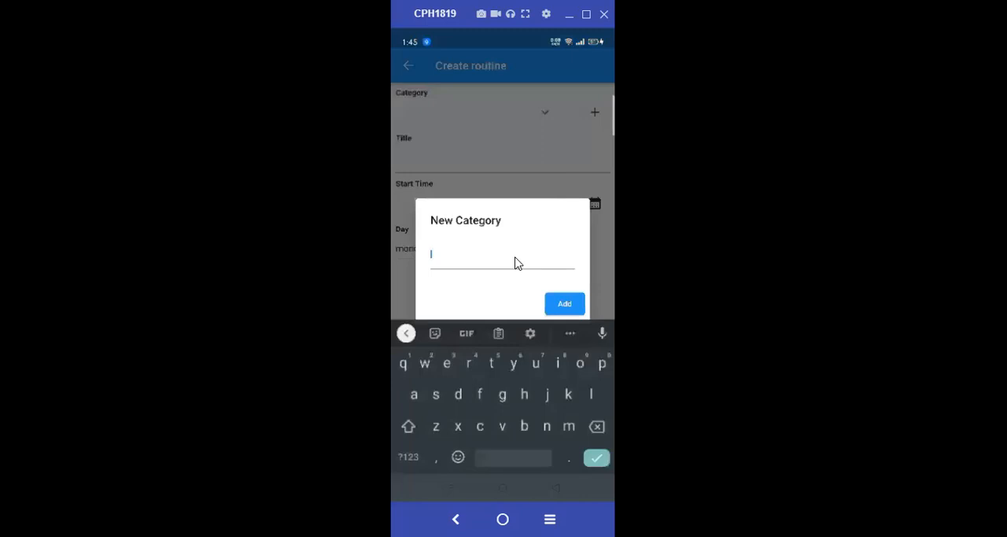
type("busine")
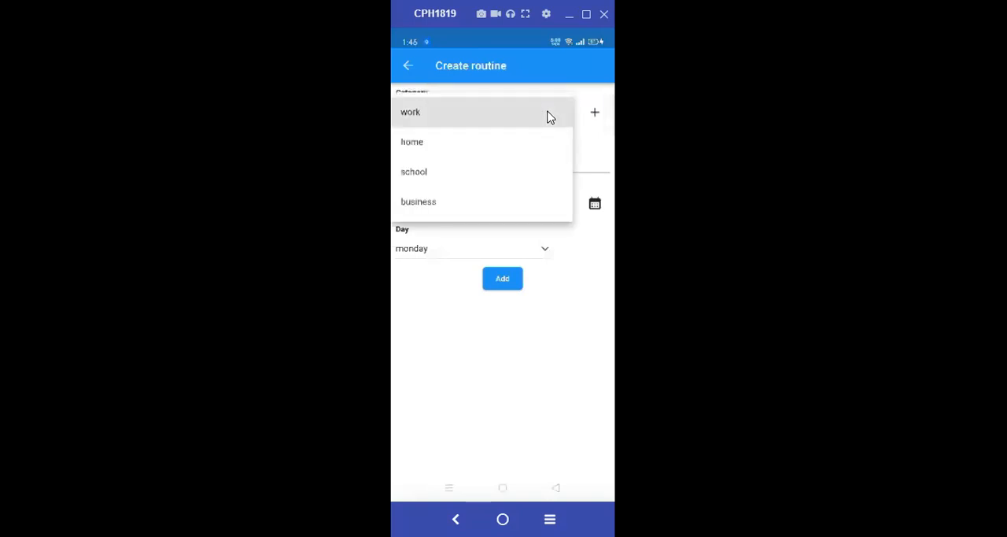
mouse_move(589, 281)
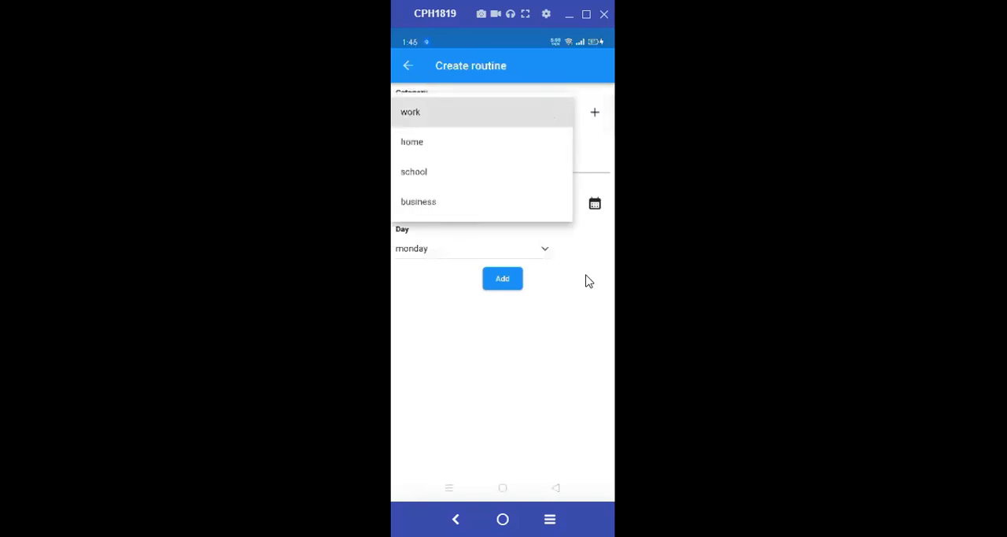
Recheck the category dropdown list, then begin a new category named 'leisure' via the + dialog
left_click(504, 87)
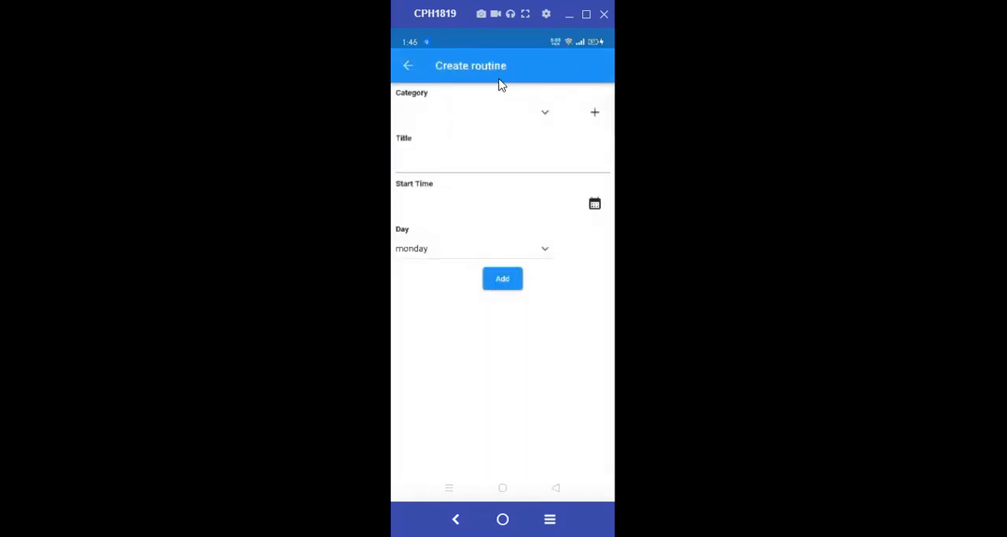
mouse_move(550, 122)
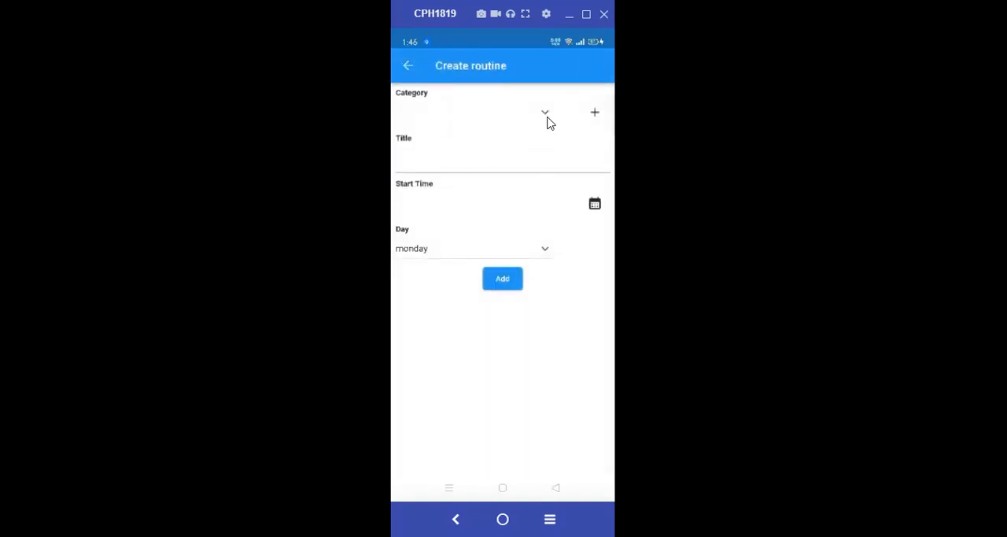
left_click(545, 112)
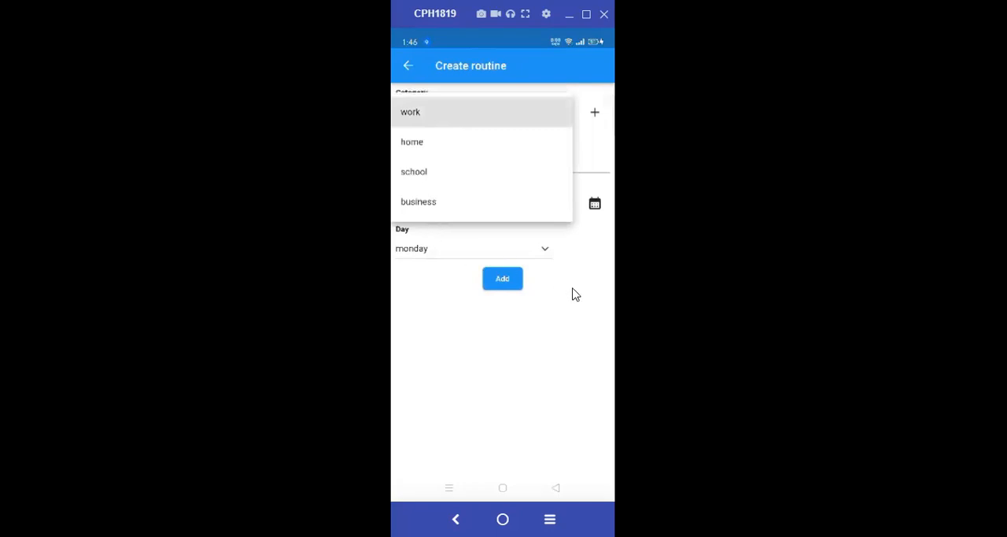
left_click(595, 111)
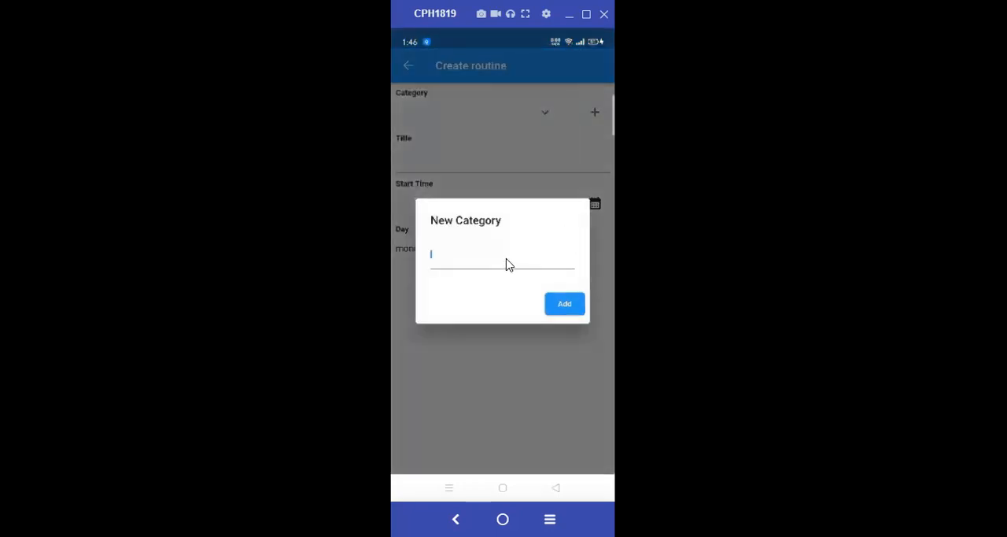
type("leisure")
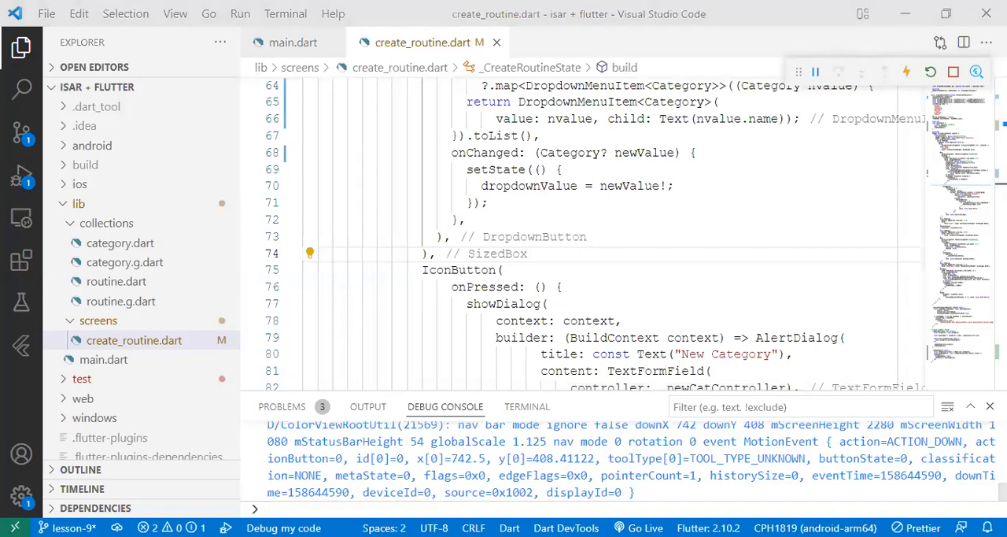
scroll("up", 3)
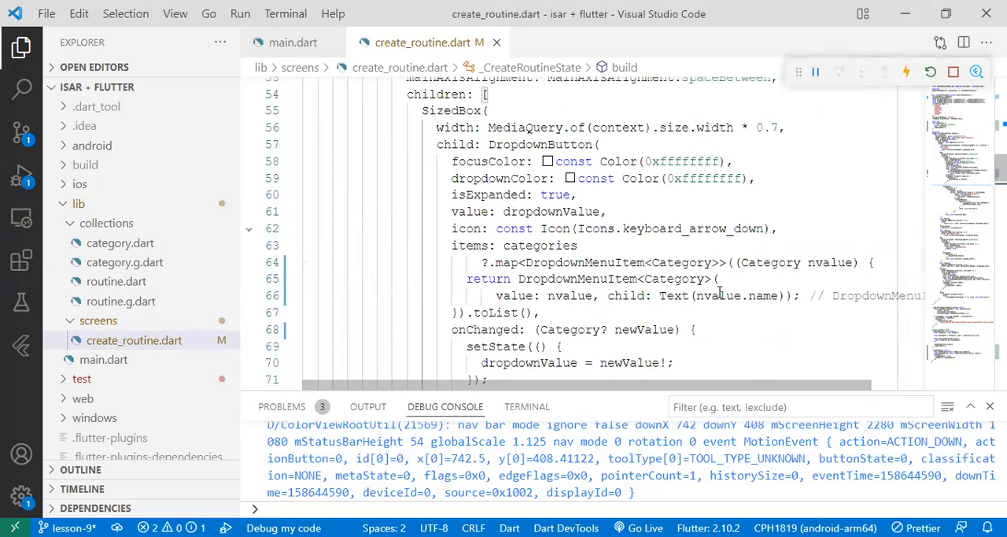
scroll("down", 3)
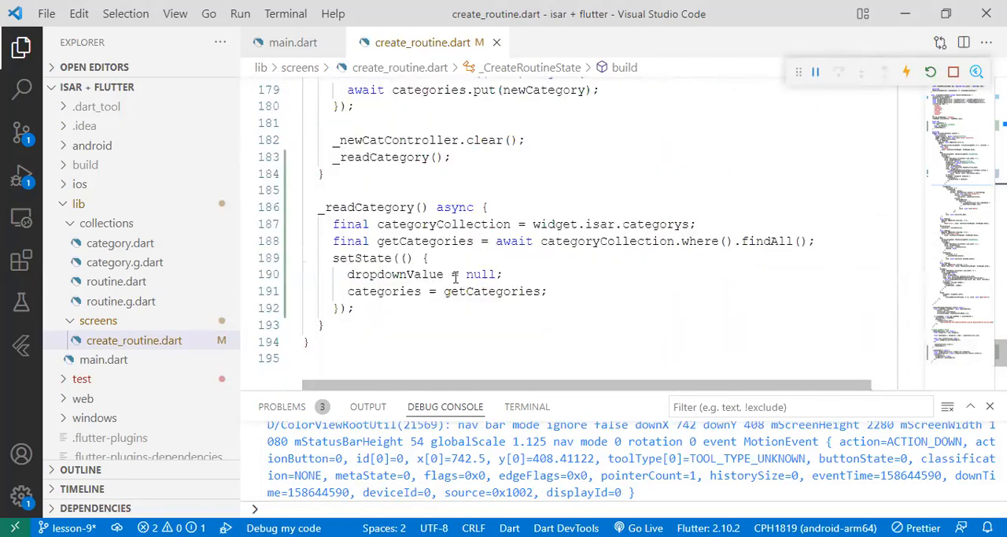
double_click(367, 206)
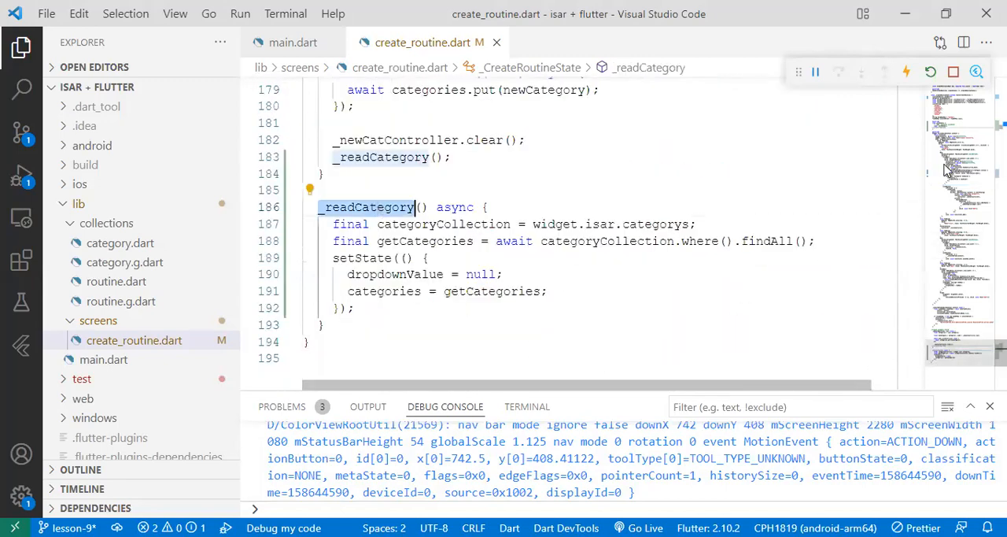
scroll("up", 3)
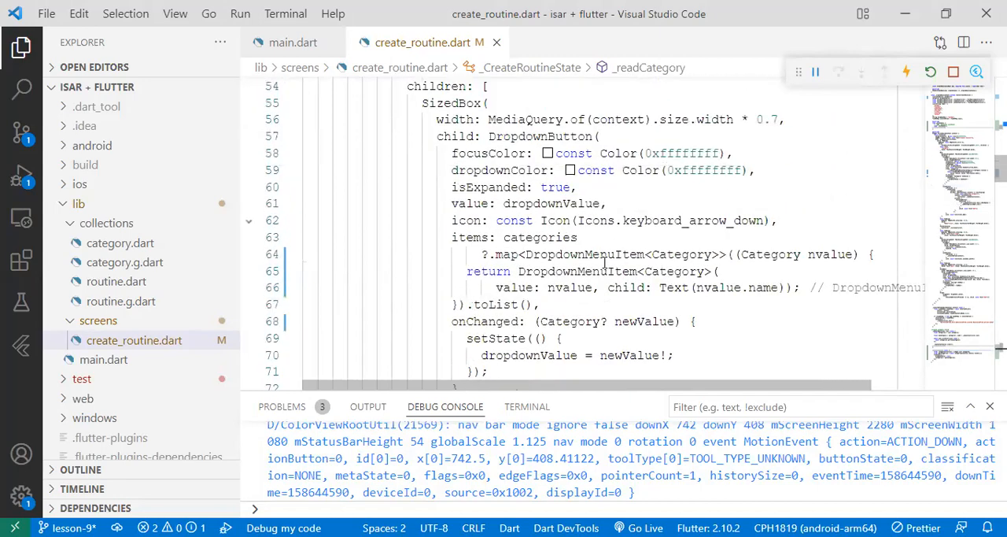
scroll("up", 3)
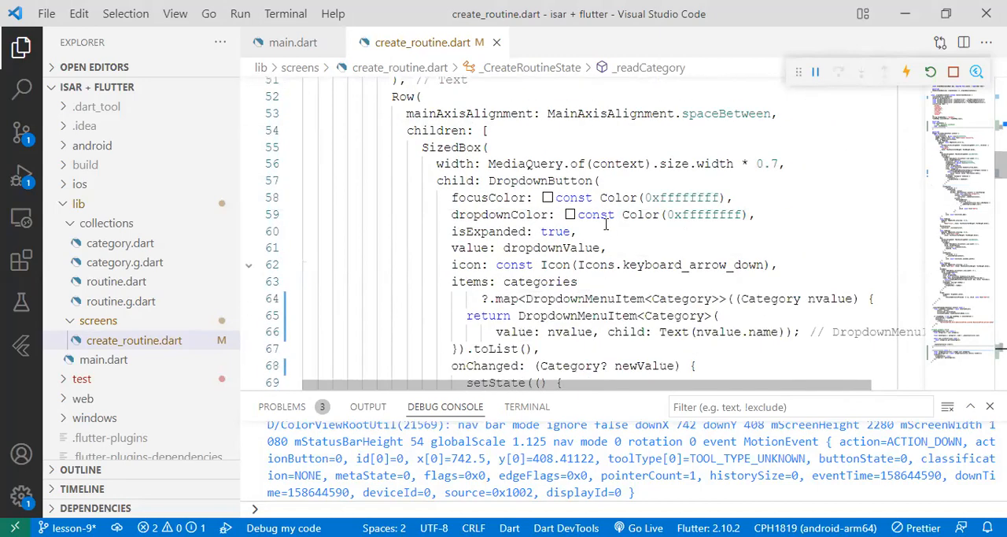